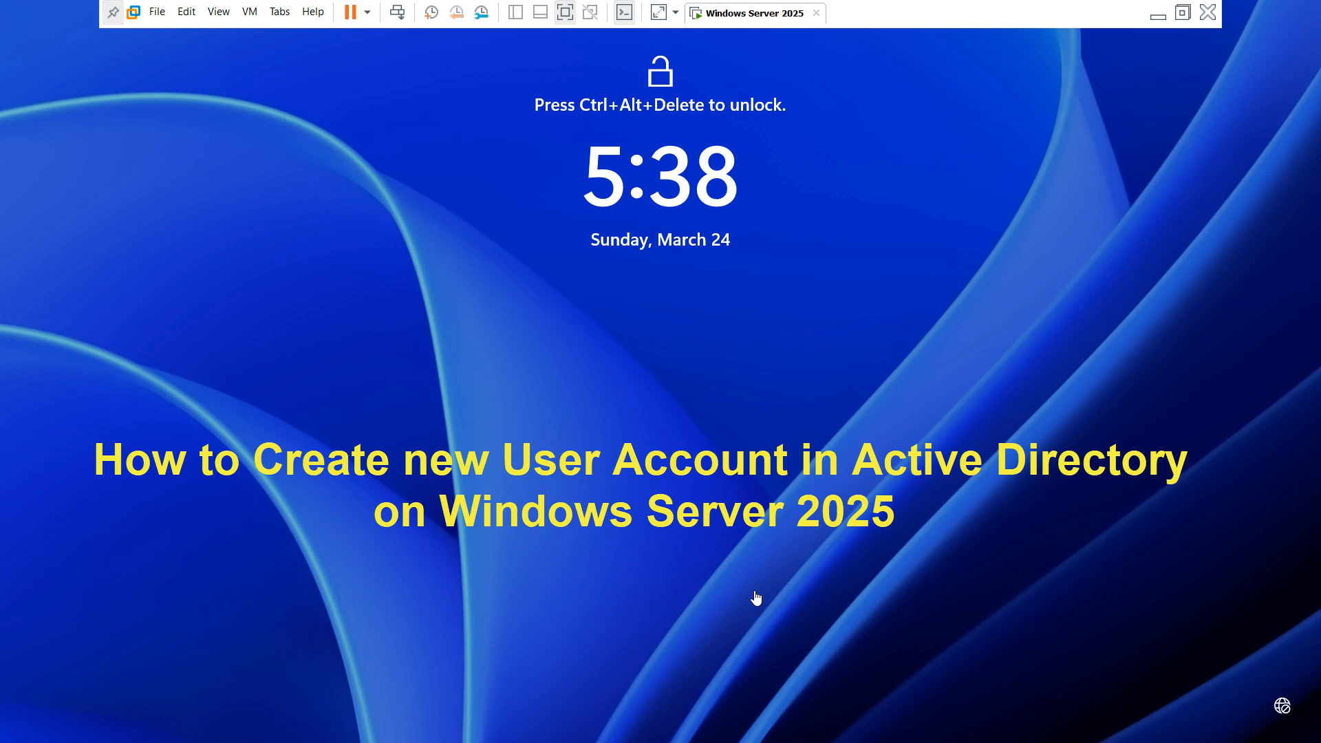
mouse_move(667, 269)
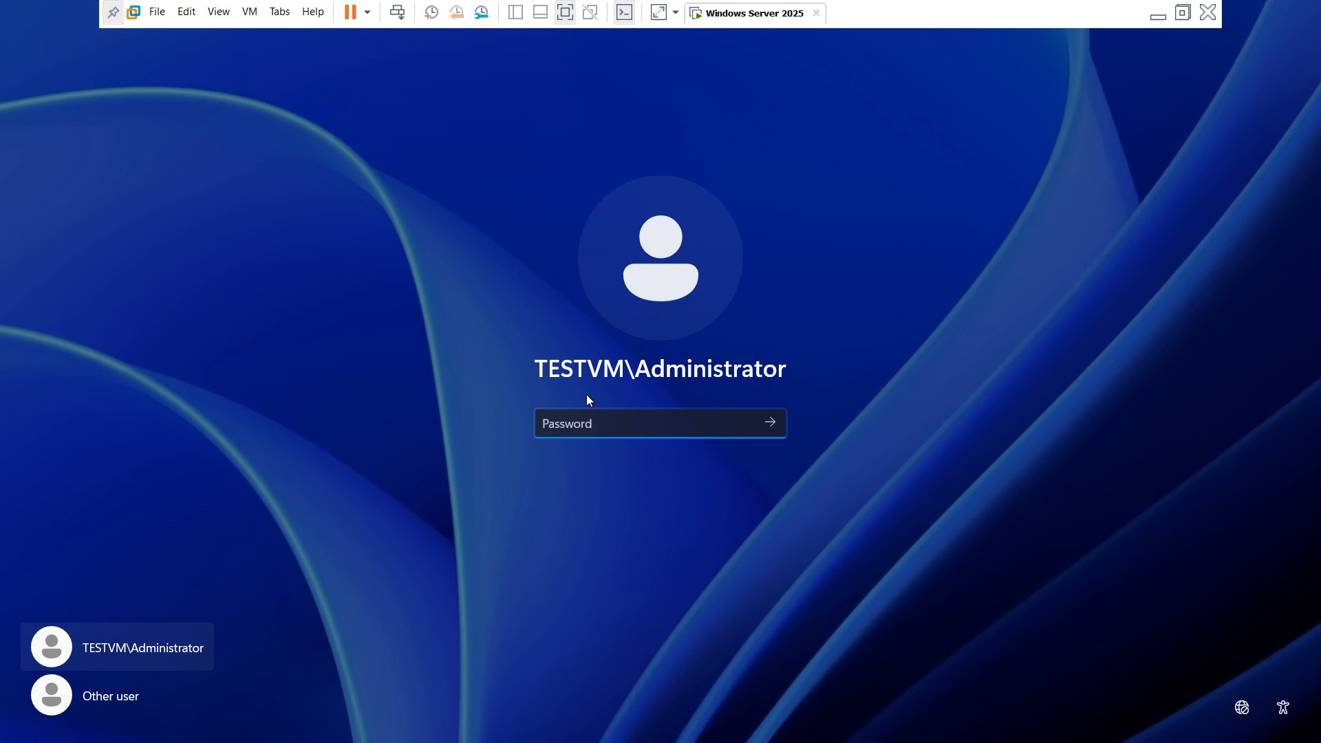
- Sign in to Windows Server as TESTVM\Administrator with the Administrator password
left_click(660, 424)
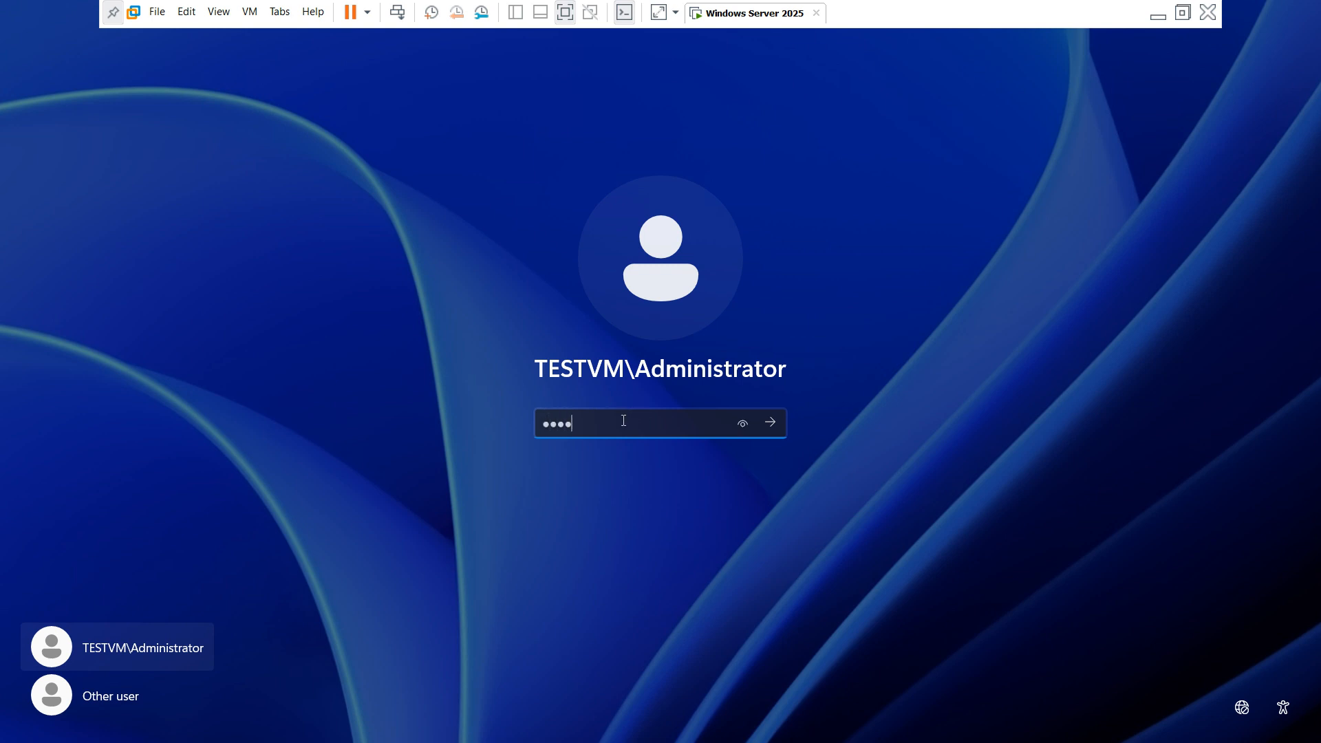
left_click(768, 422)
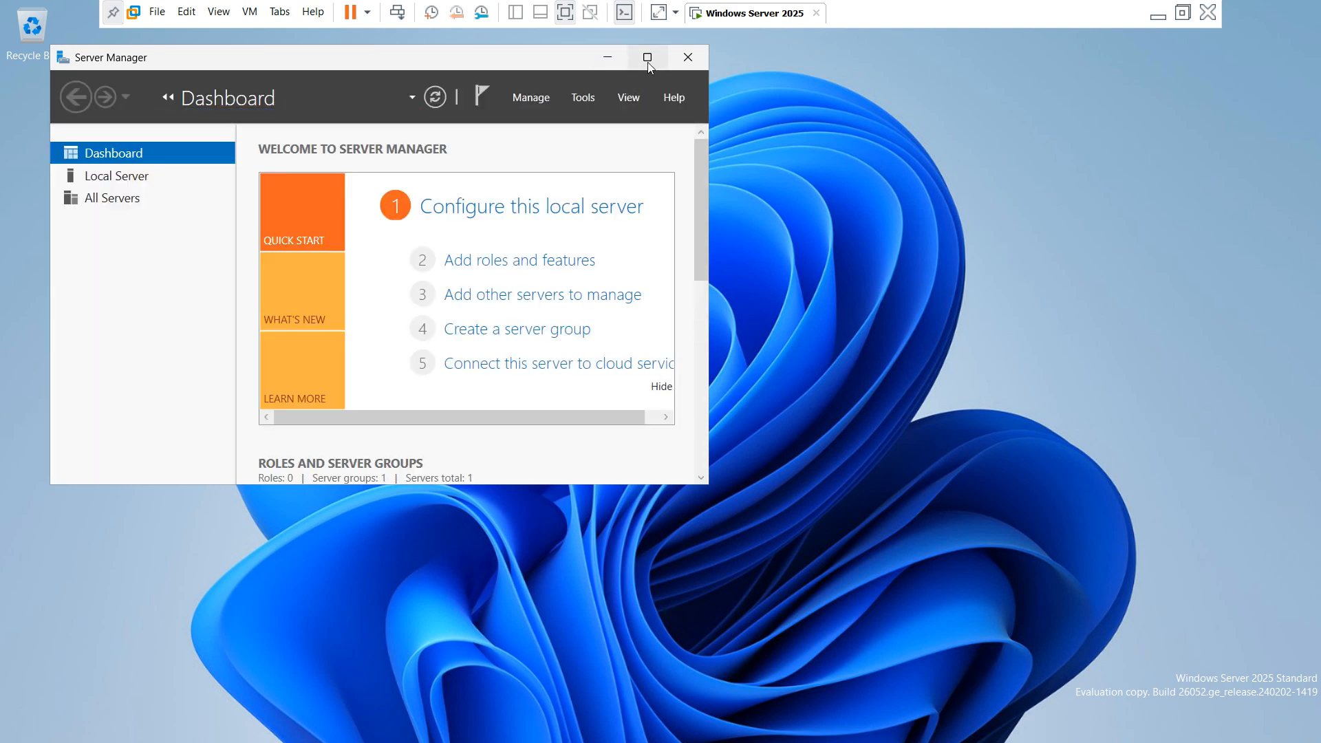
- Maximize the Server Manager window
left_click(648, 57)
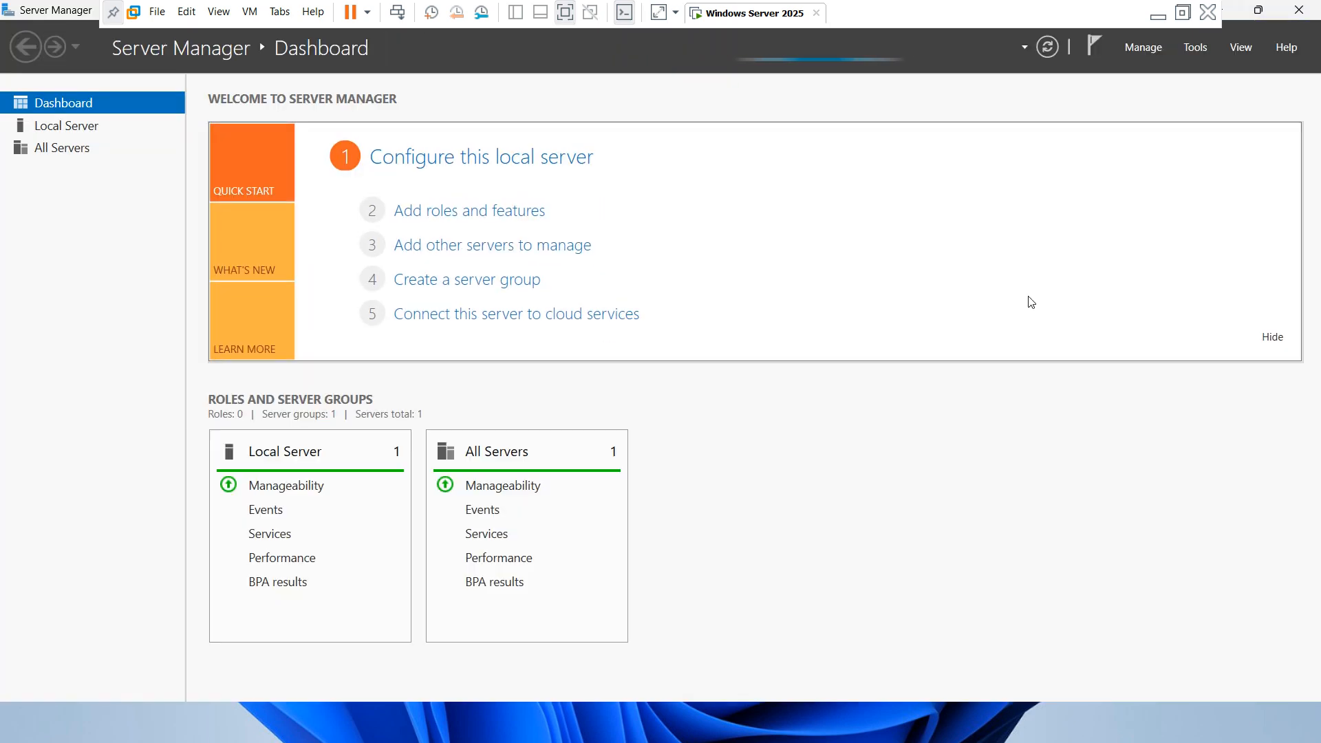
mouse_move(1220, 170)
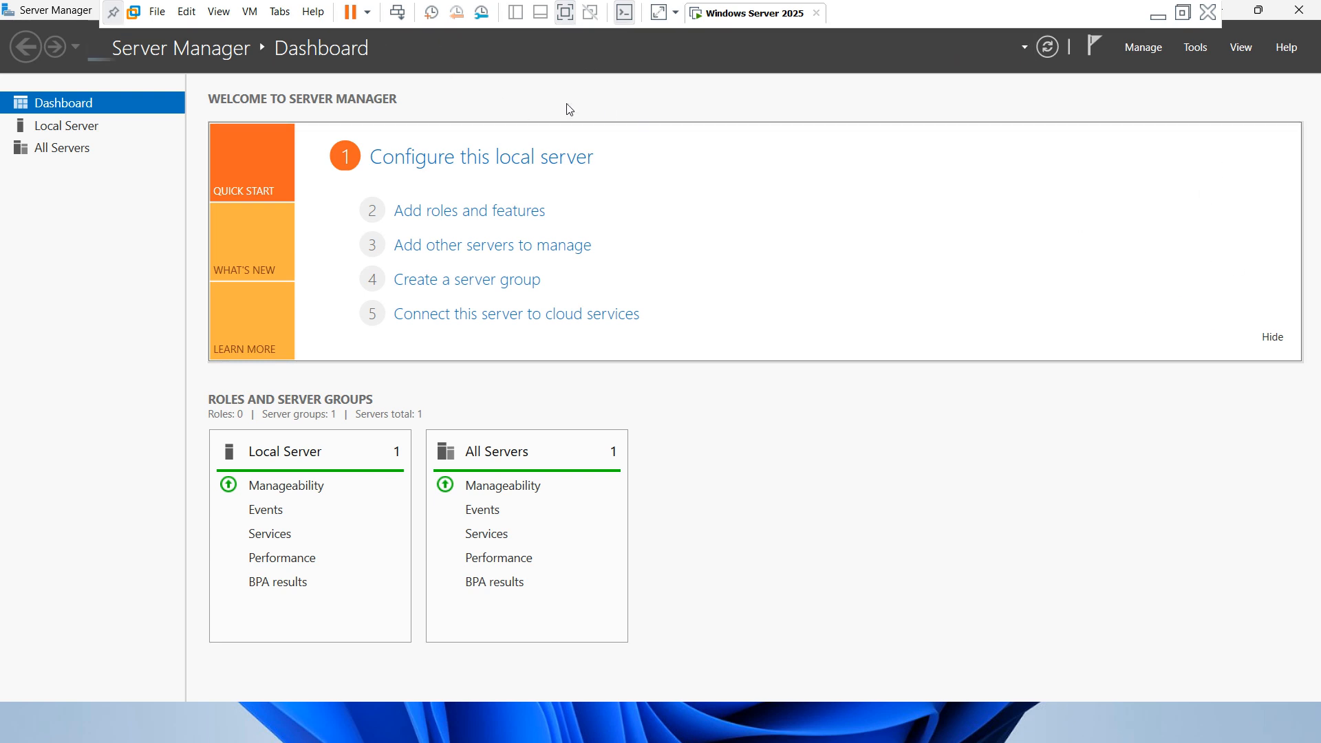
mouse_move(636, 124)
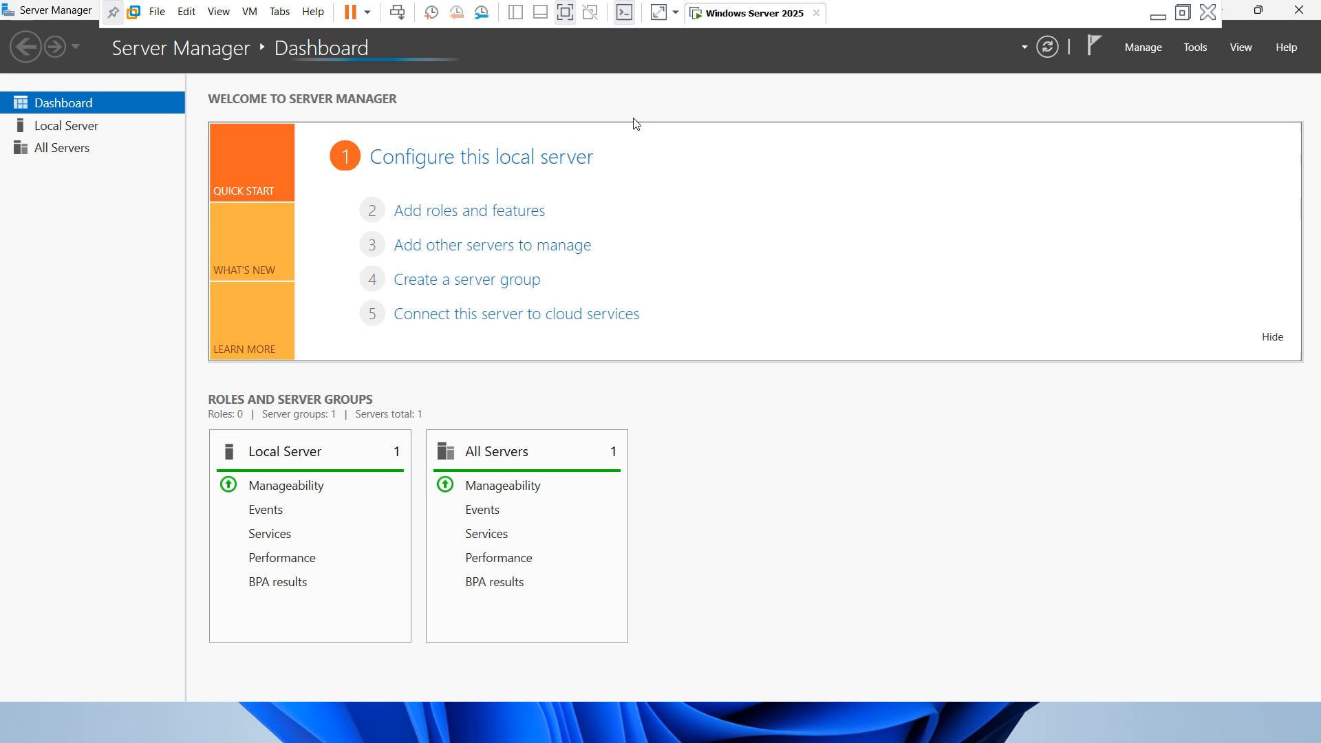
mouse_move(775, 115)
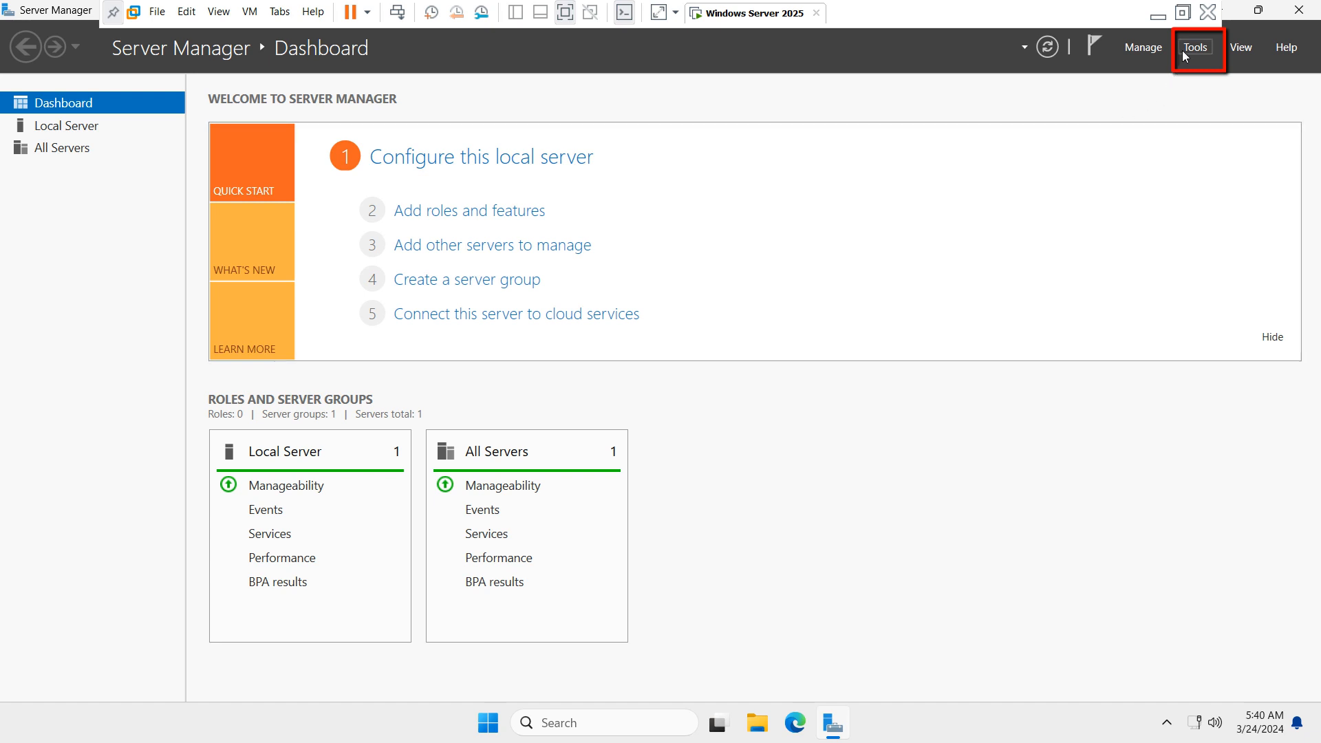
- Launch Active Directory Users and Computers from Server Manager's Tools menu
left_click(1195, 47)
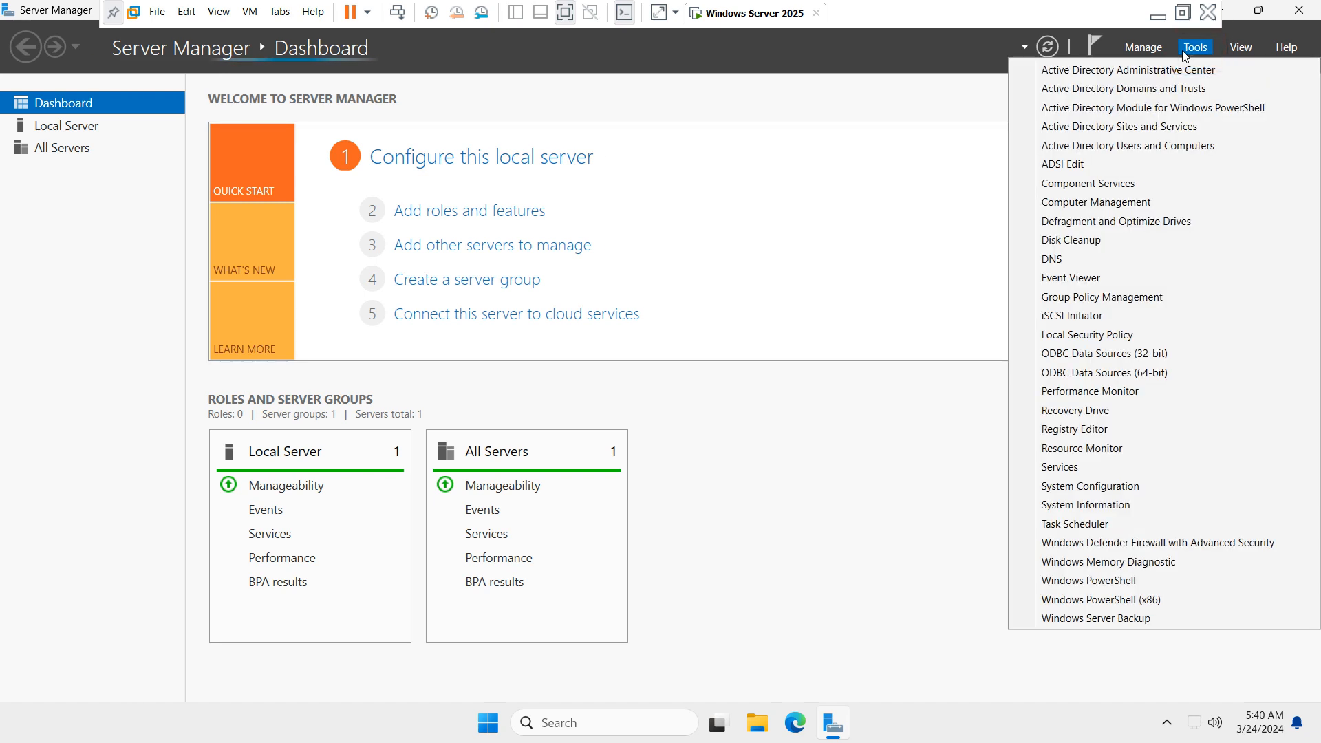
mouse_move(1129, 145)
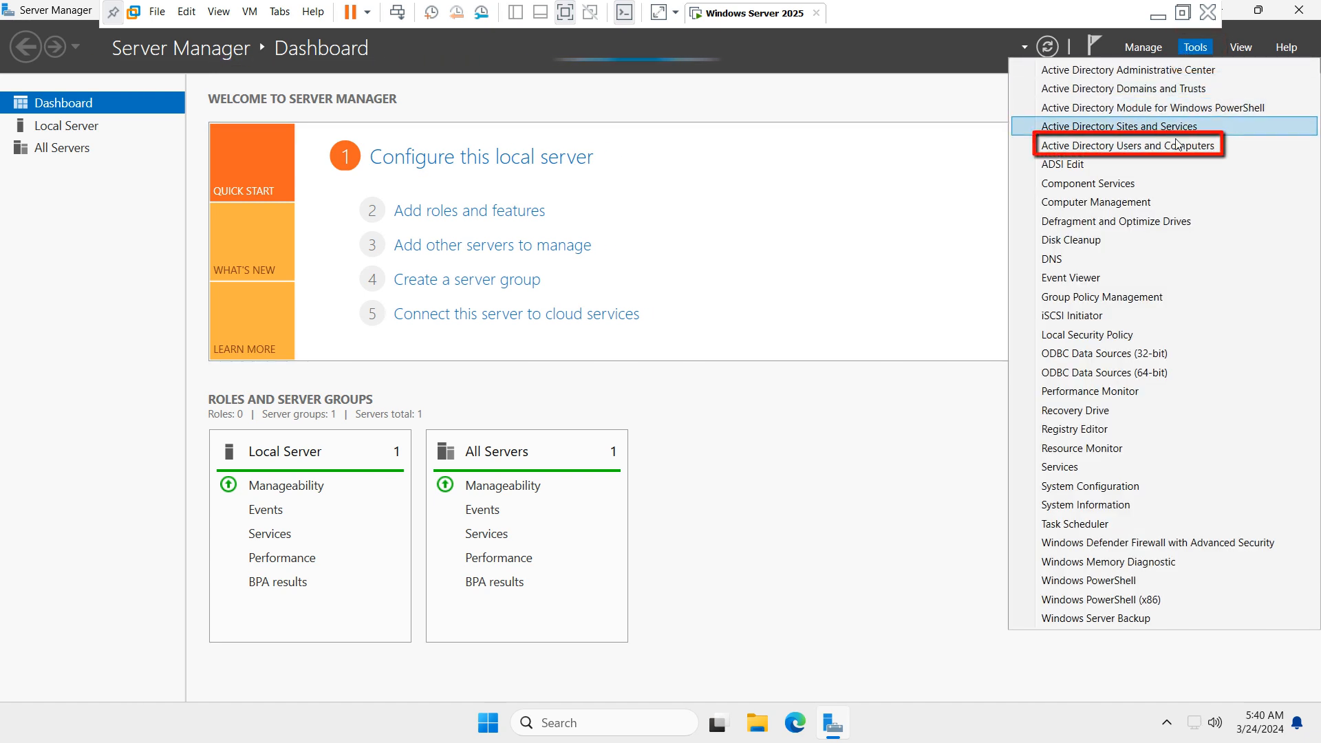
mouse_move(1129, 145)
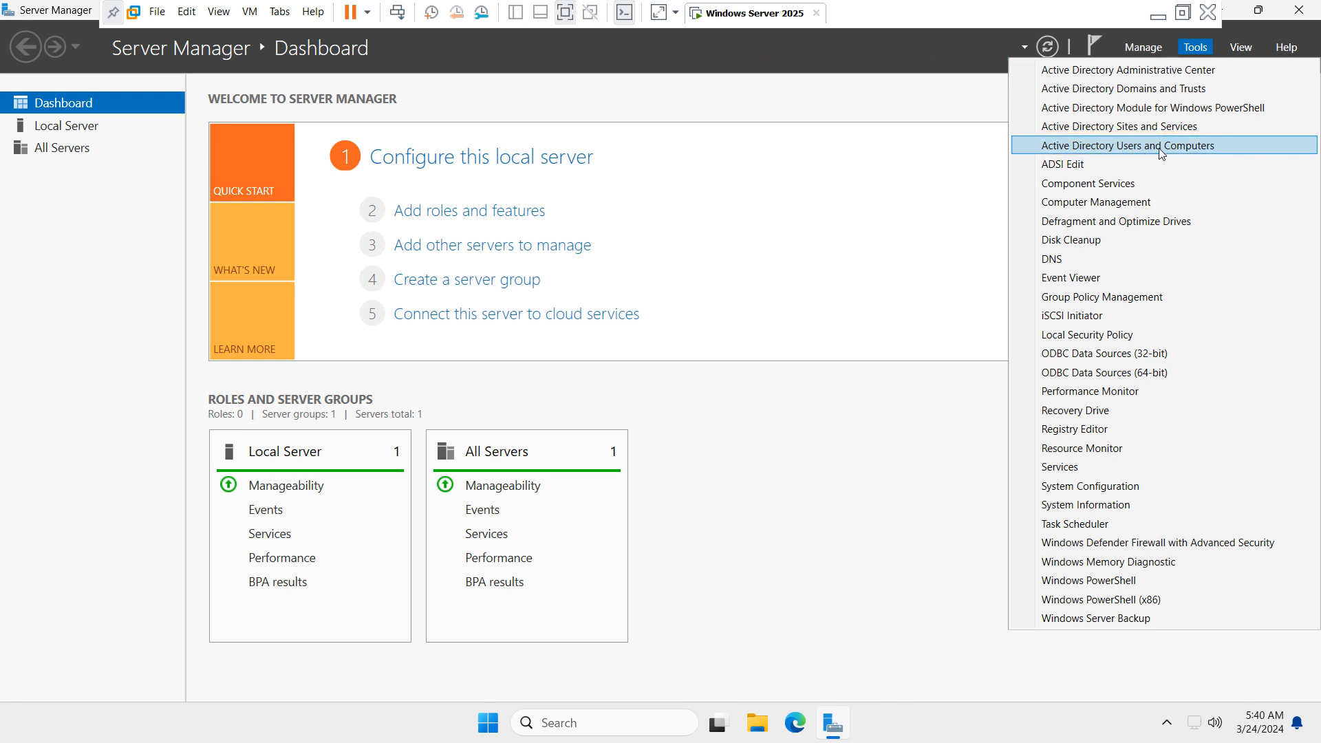
left_click(1126, 145)
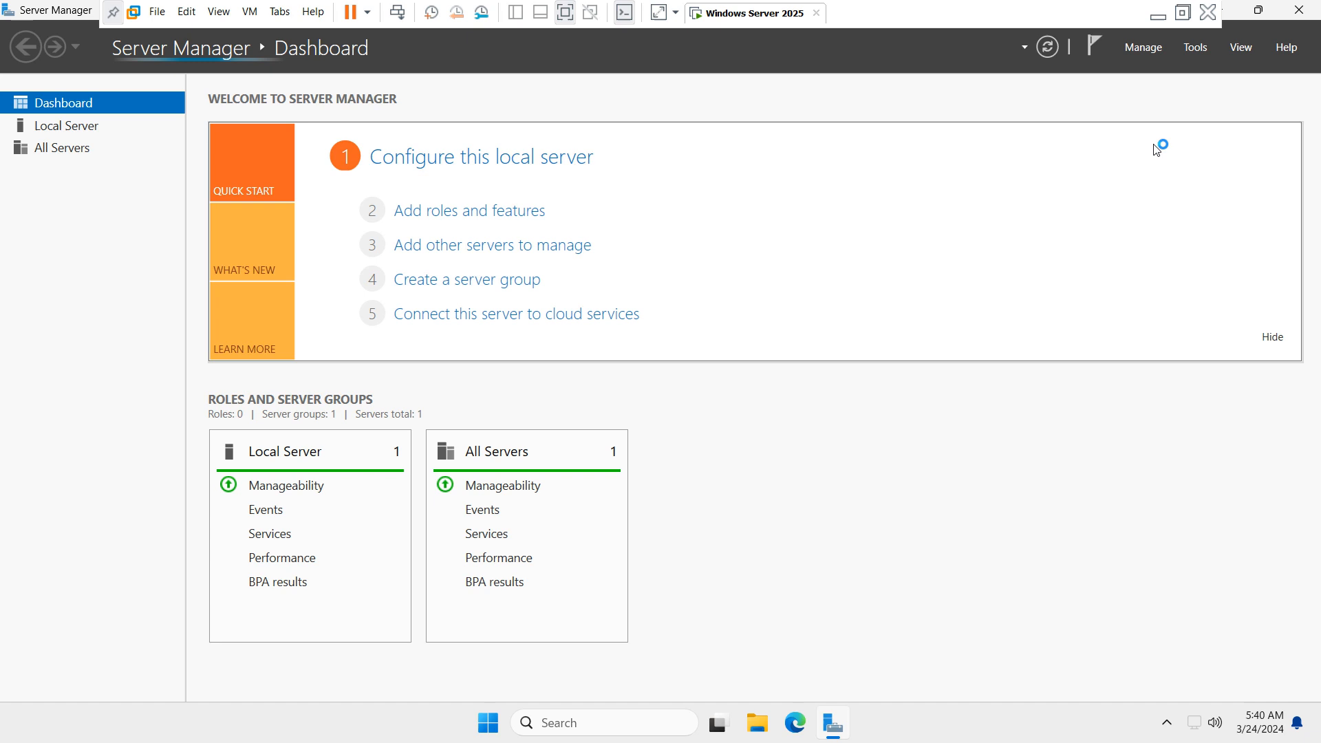
mouse_move(897, 325)
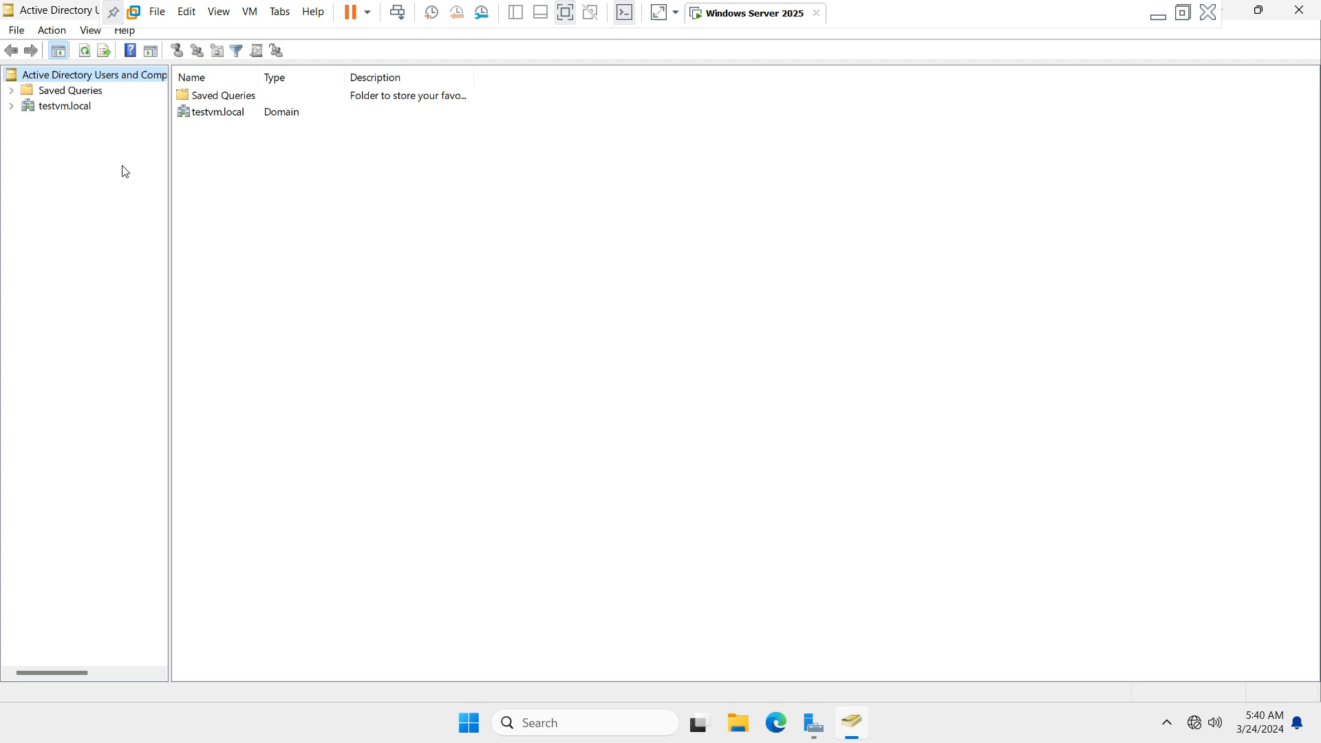
- Expand the testvm.local domain and display its Users container
left_click(64, 105)
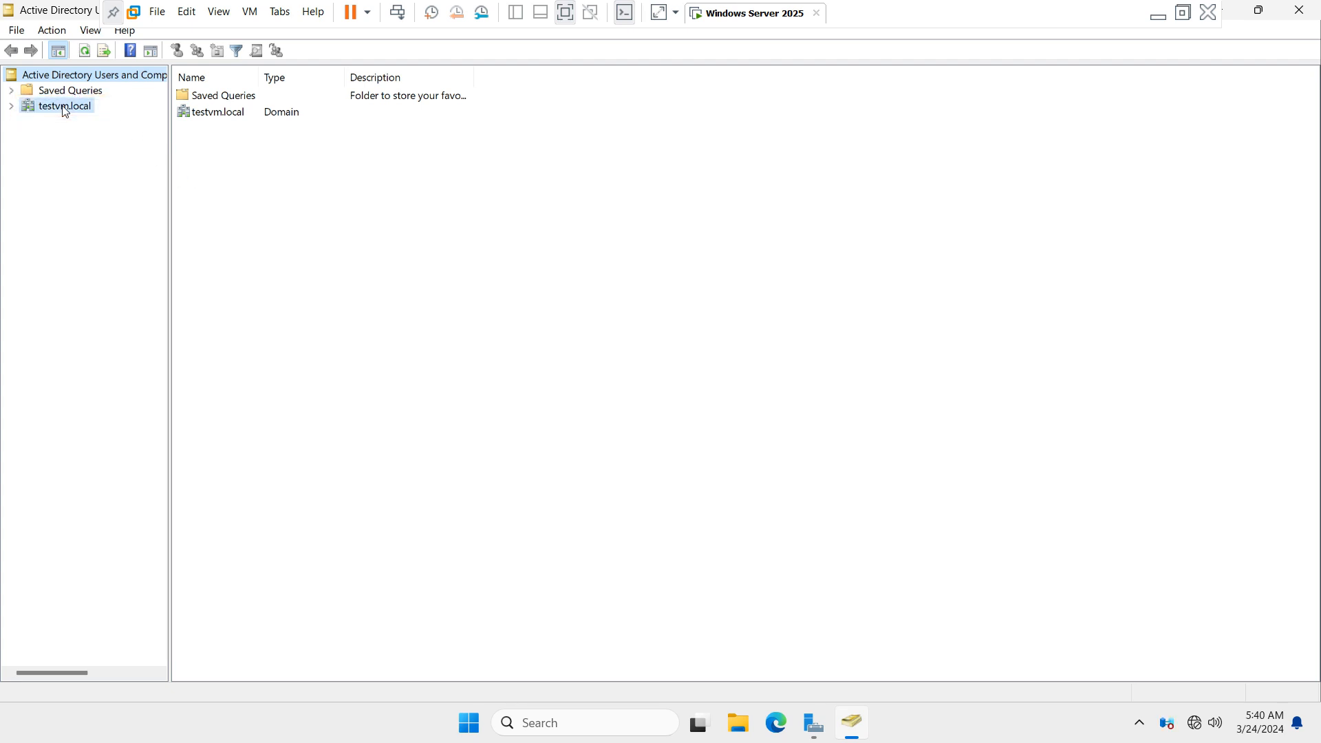
left_click(11, 105)
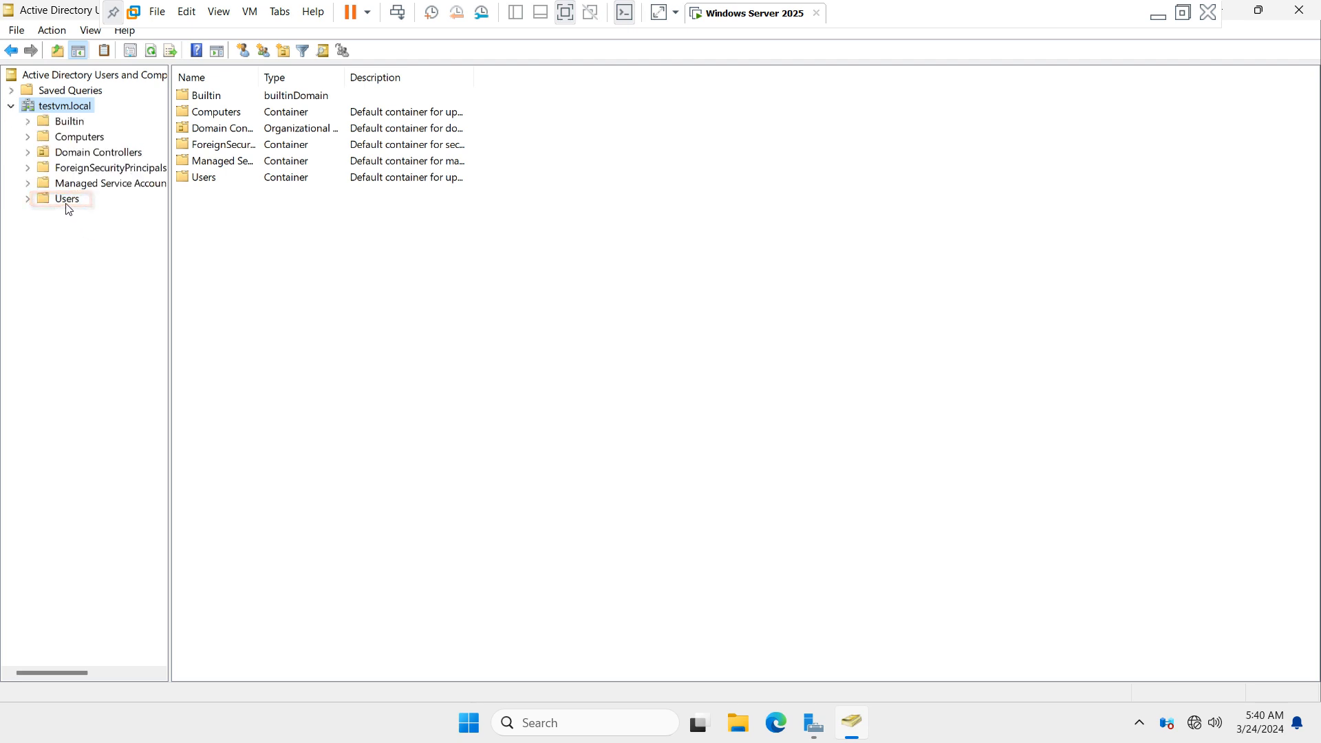
left_click(67, 198)
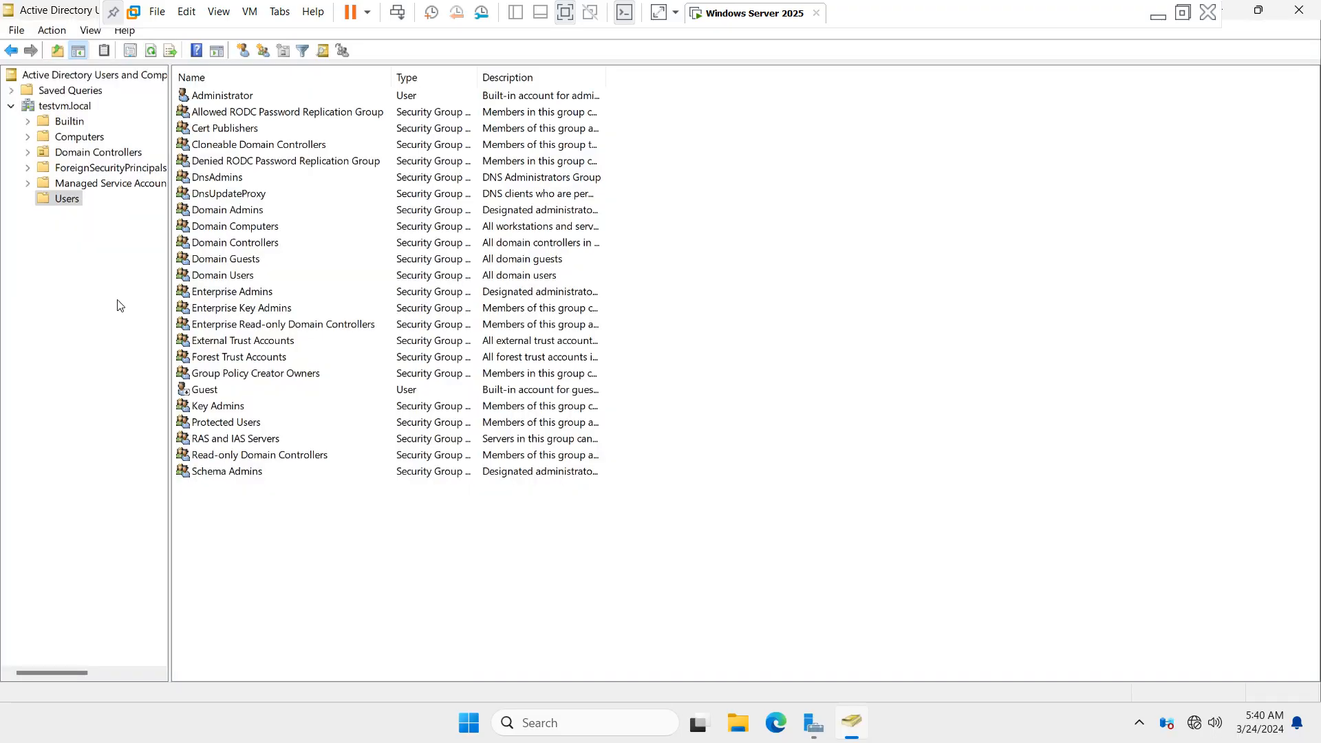
mouse_move(148, 357)
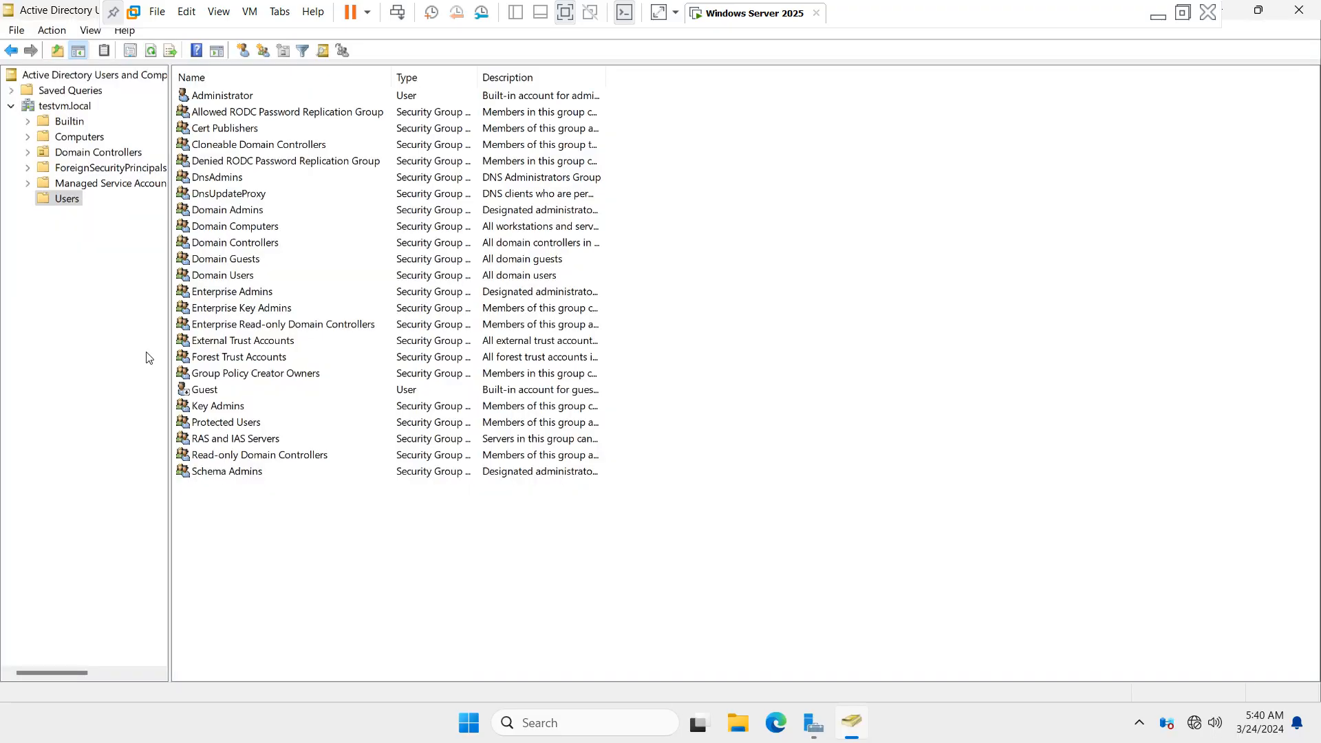
- Start a New Object – User form from the Users container's New menu
right_click(66, 198)
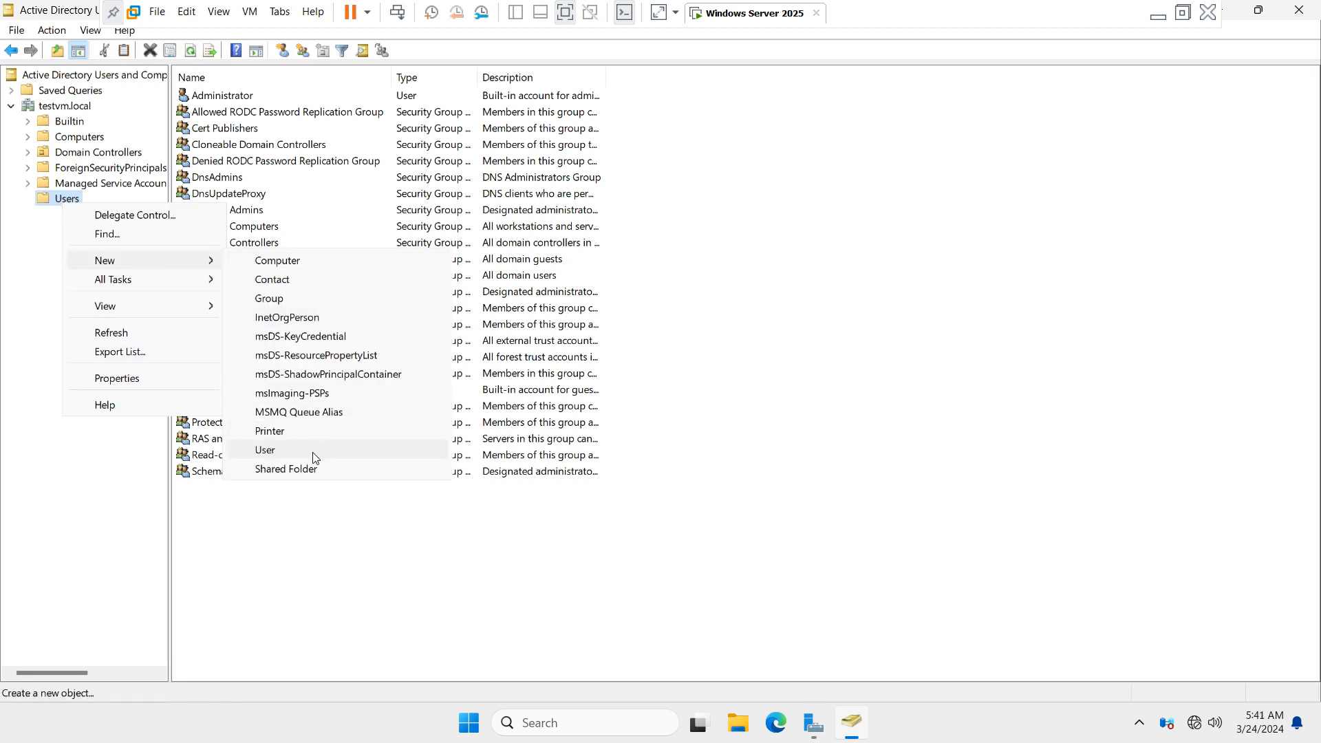
left_click(264, 449)
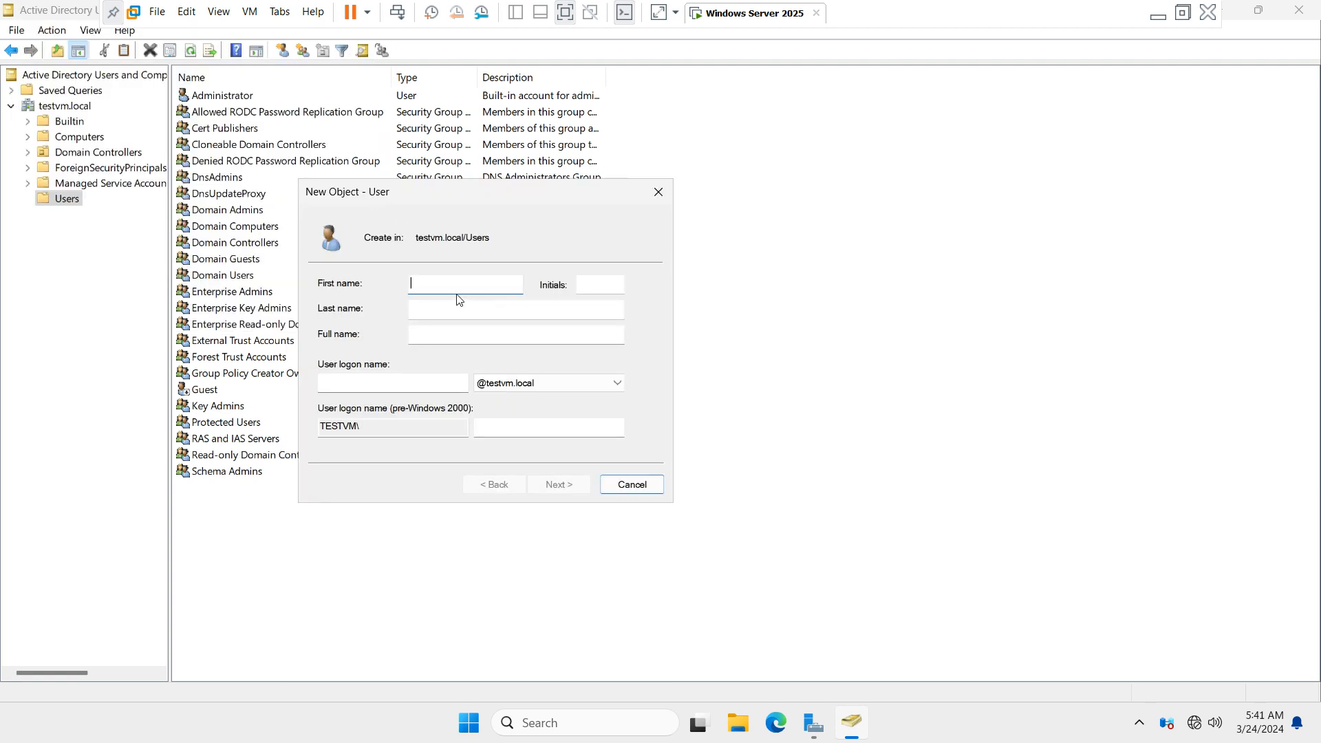
type("R")
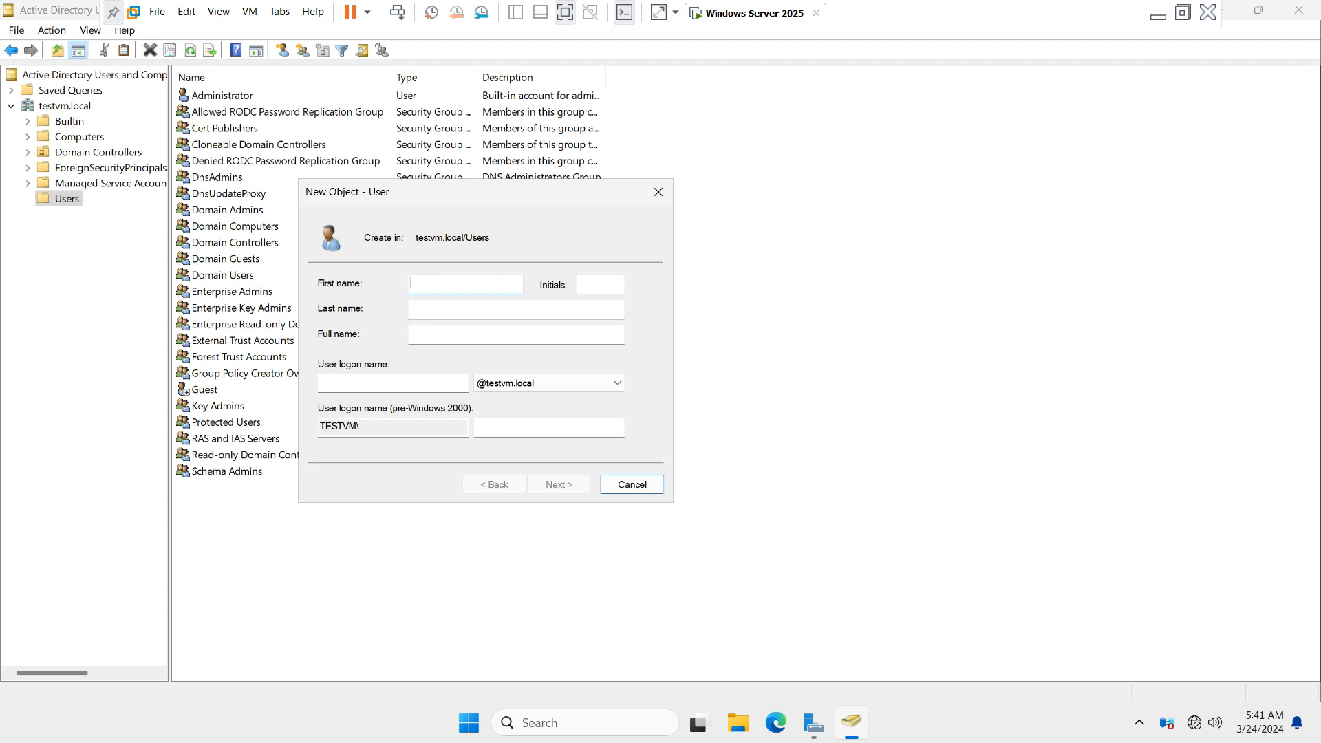
type("Rinku")
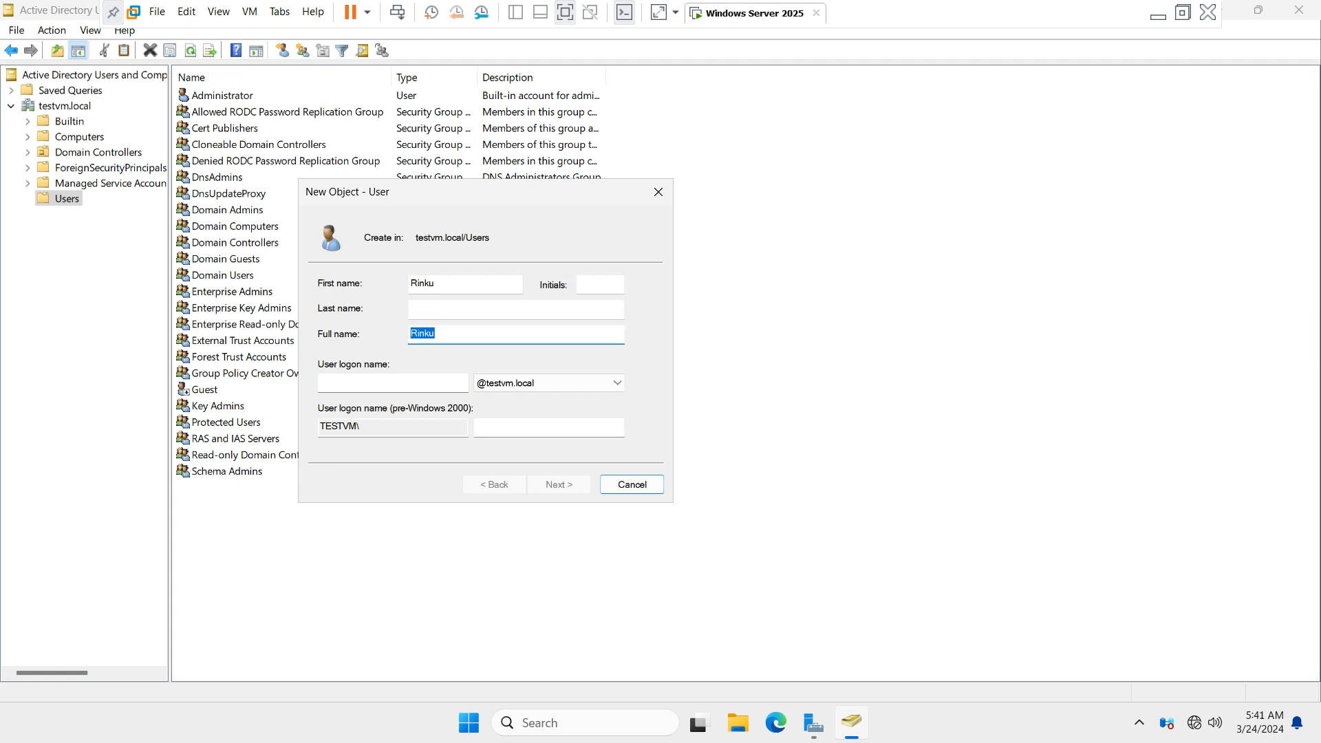
type("Sim")
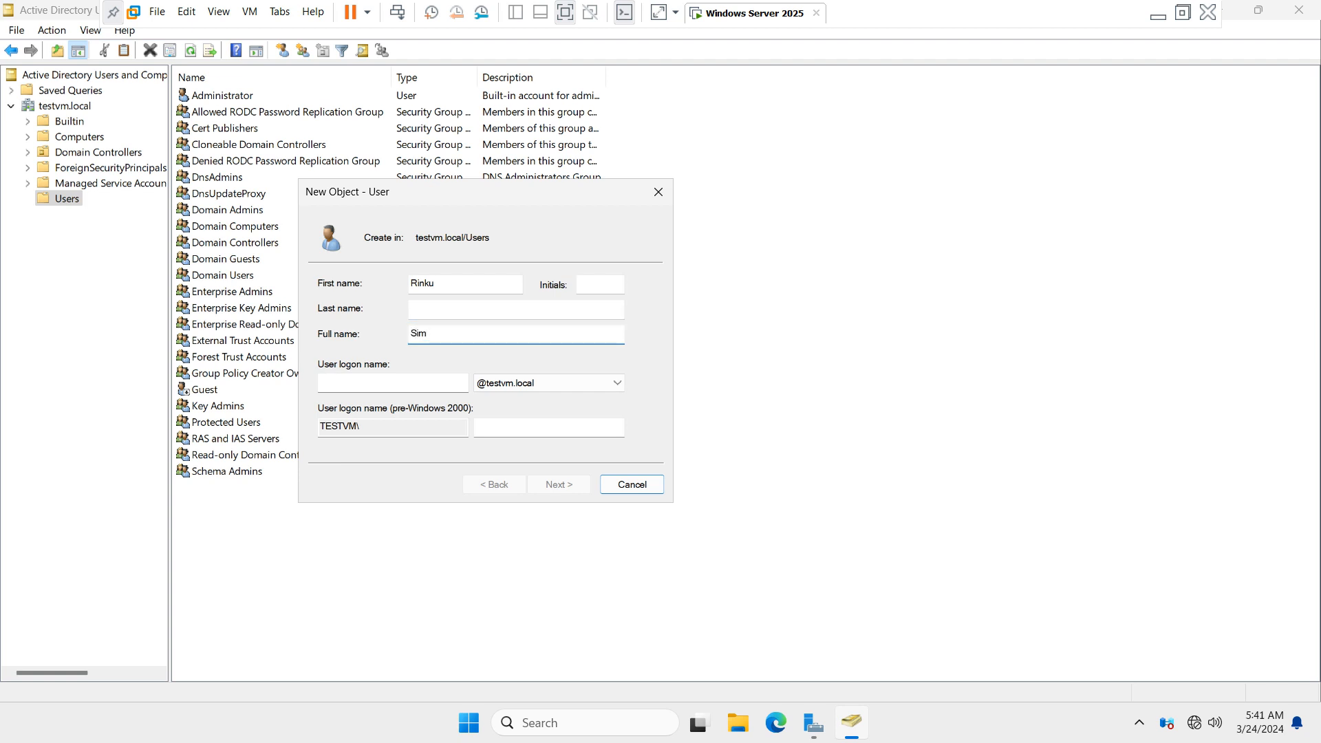
key("Backspace")
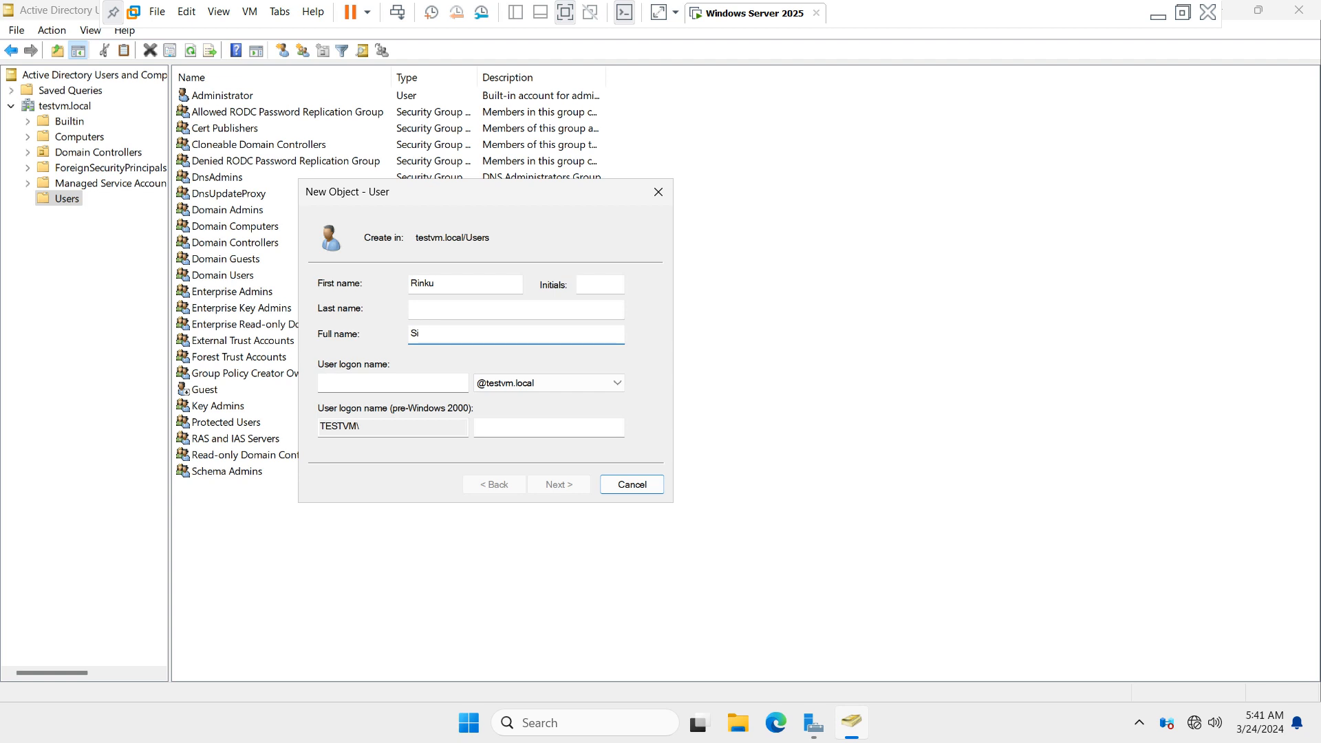
type("ngh")
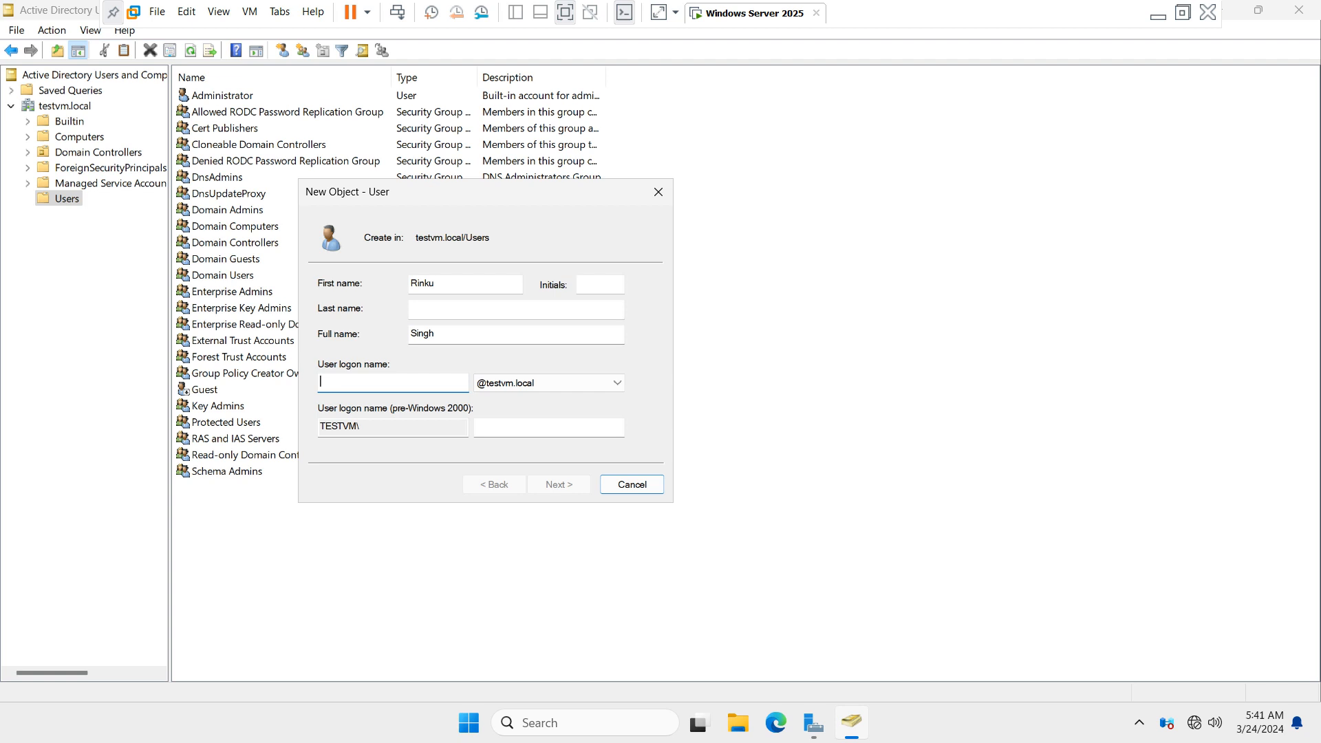
type("rinku")
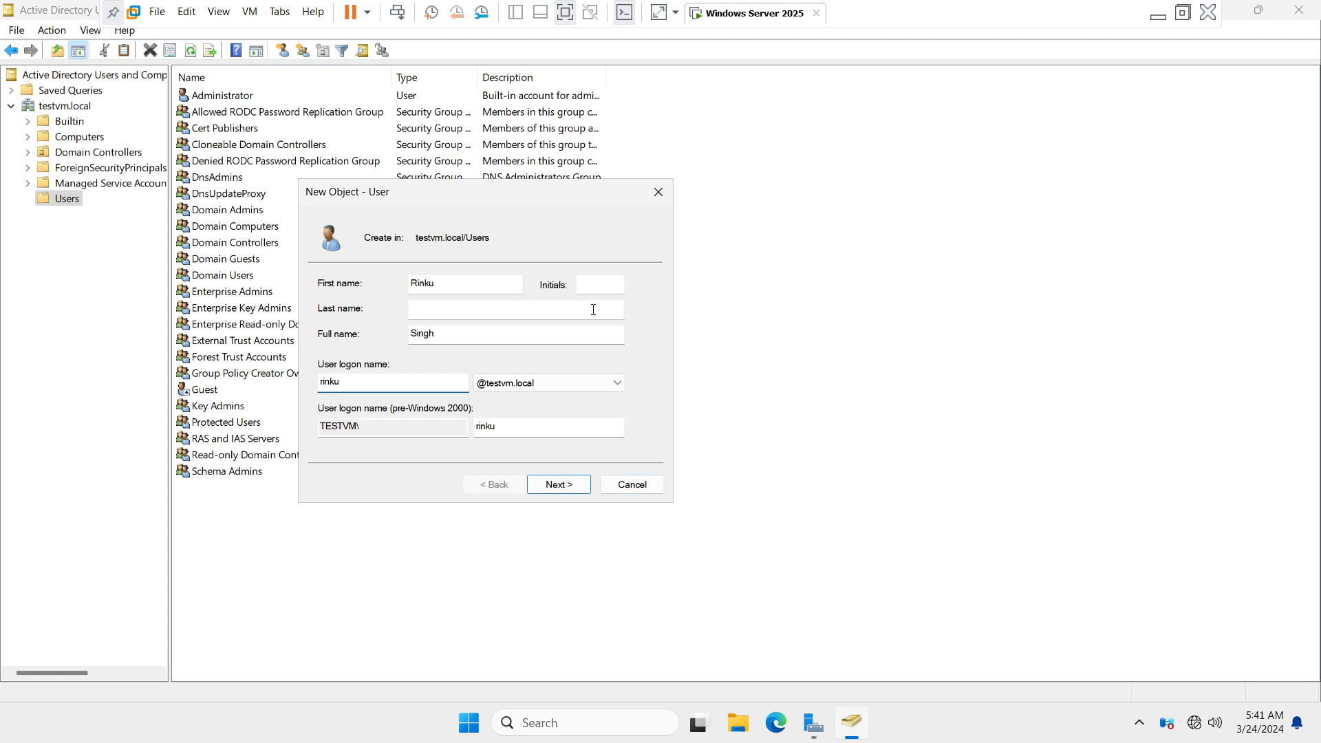
left_click(616, 382)
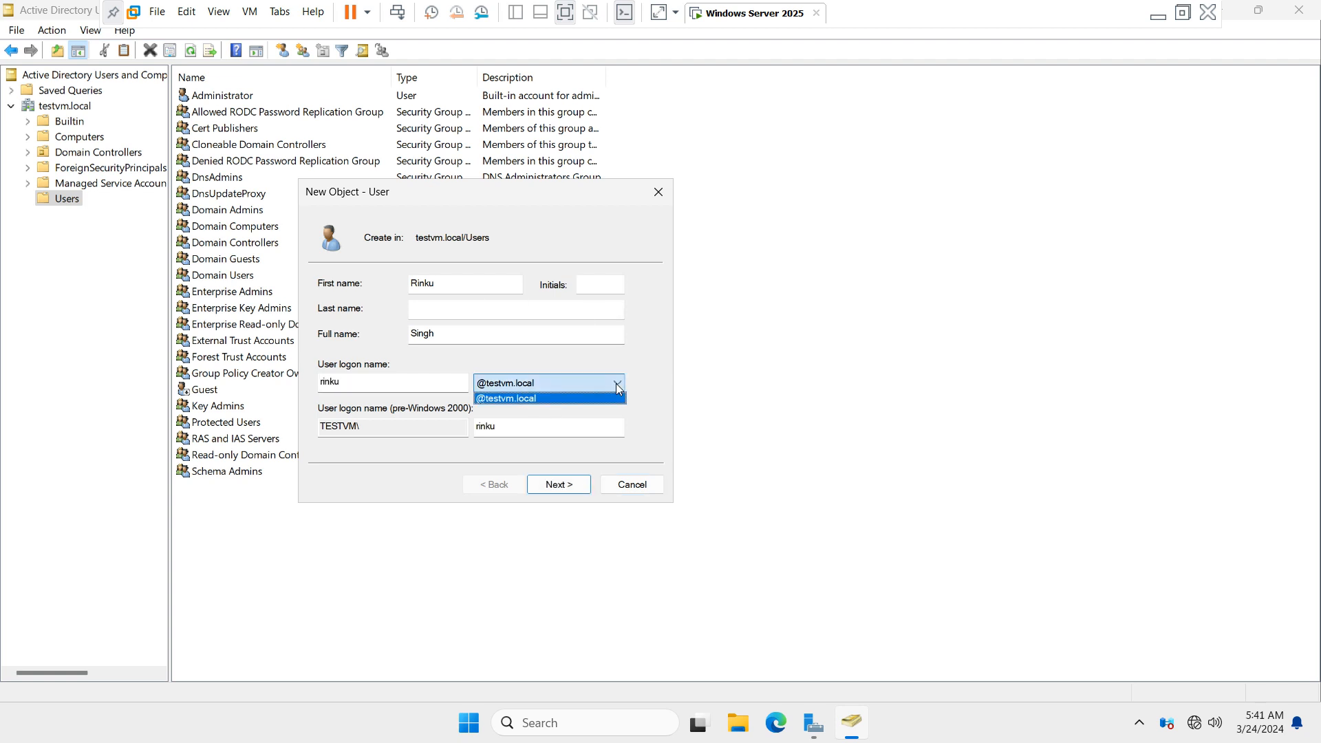
left_click(548, 397)
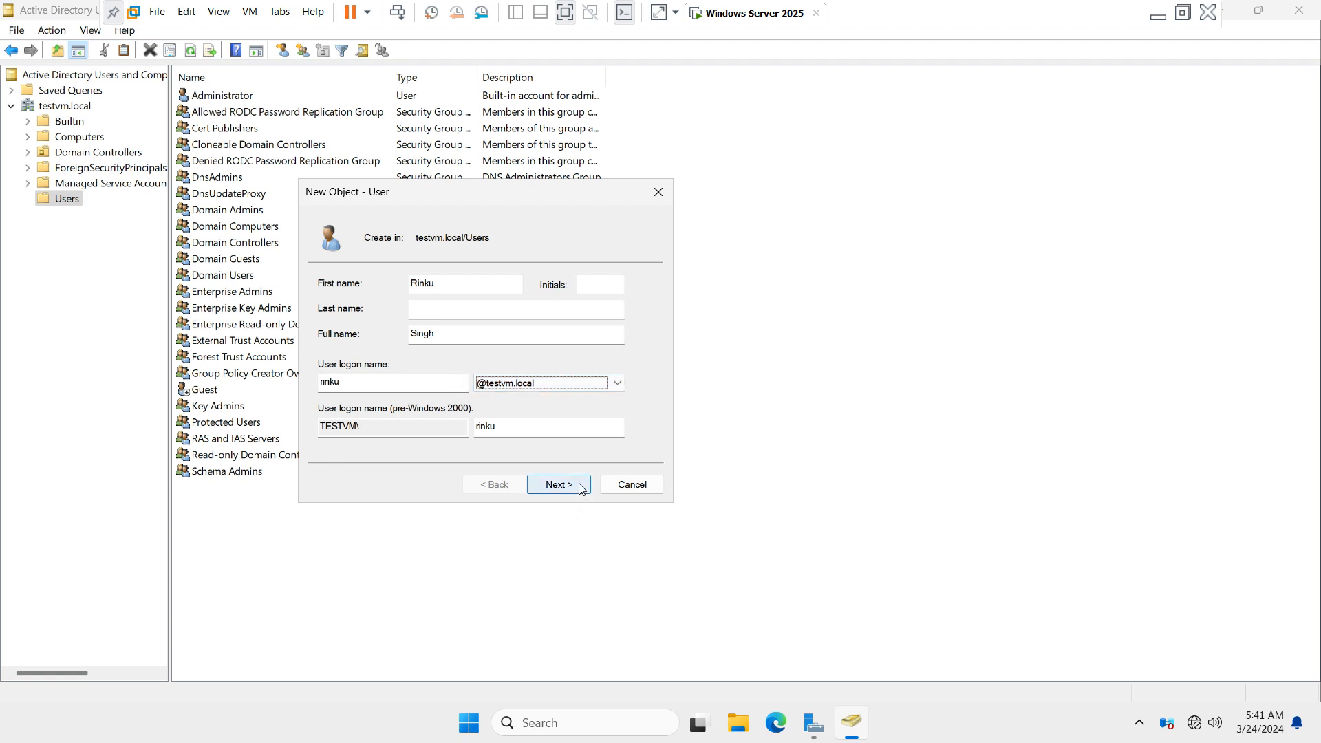
left_click(558, 484)
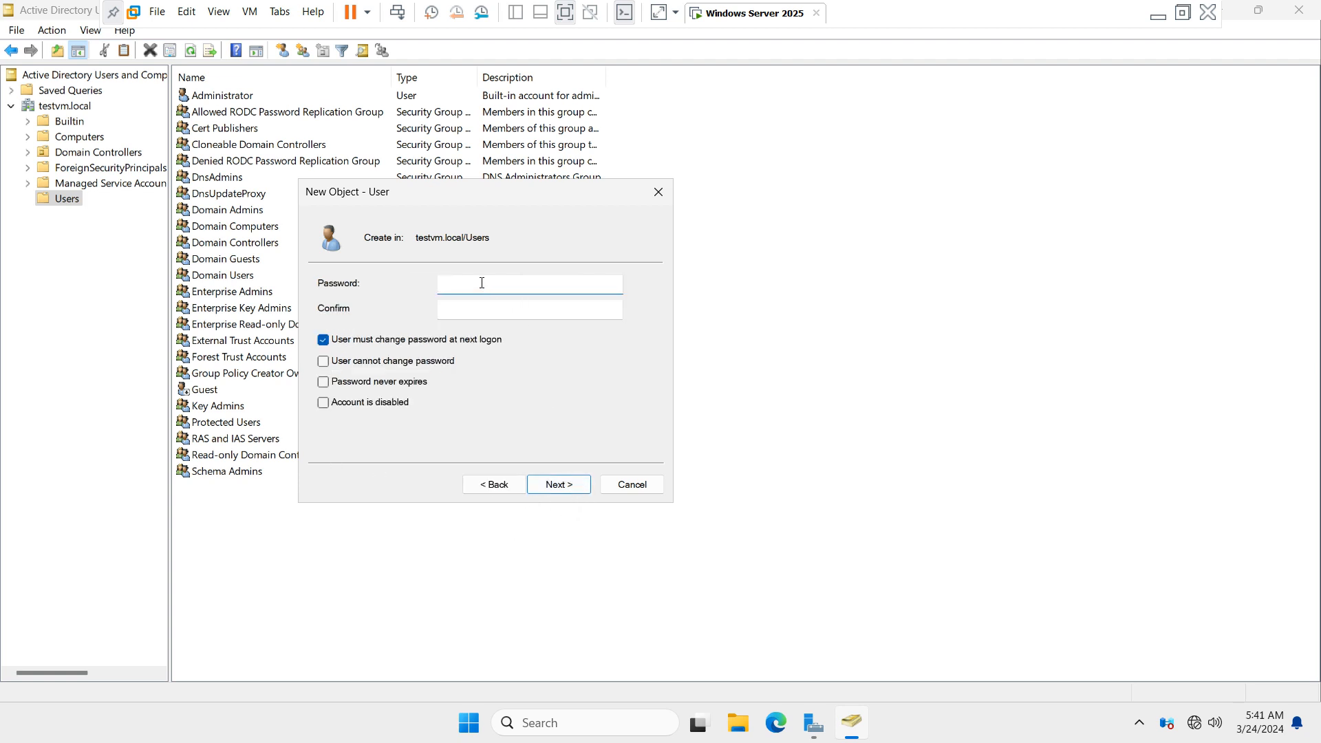
- Enter and confirm the password, keeping 'User must change password at next logon' checked
left_click(529, 282)
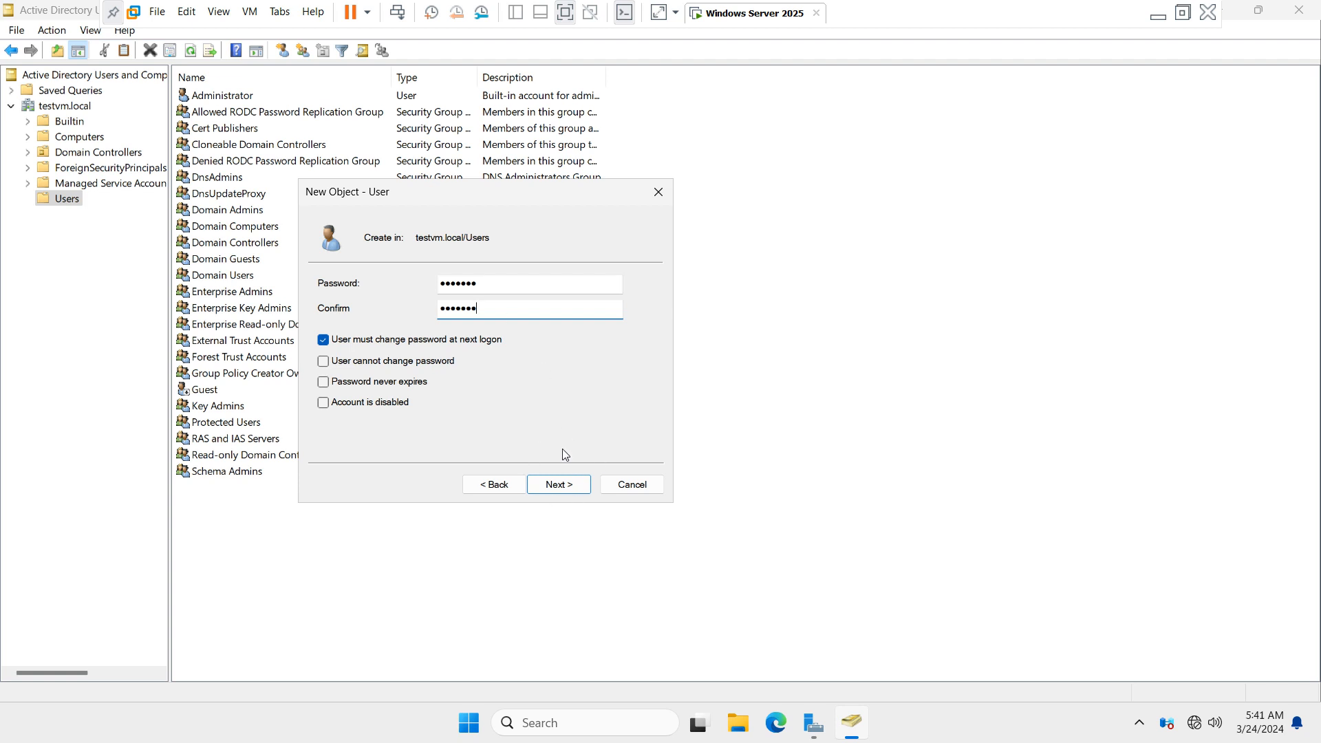
mouse_move(423, 353)
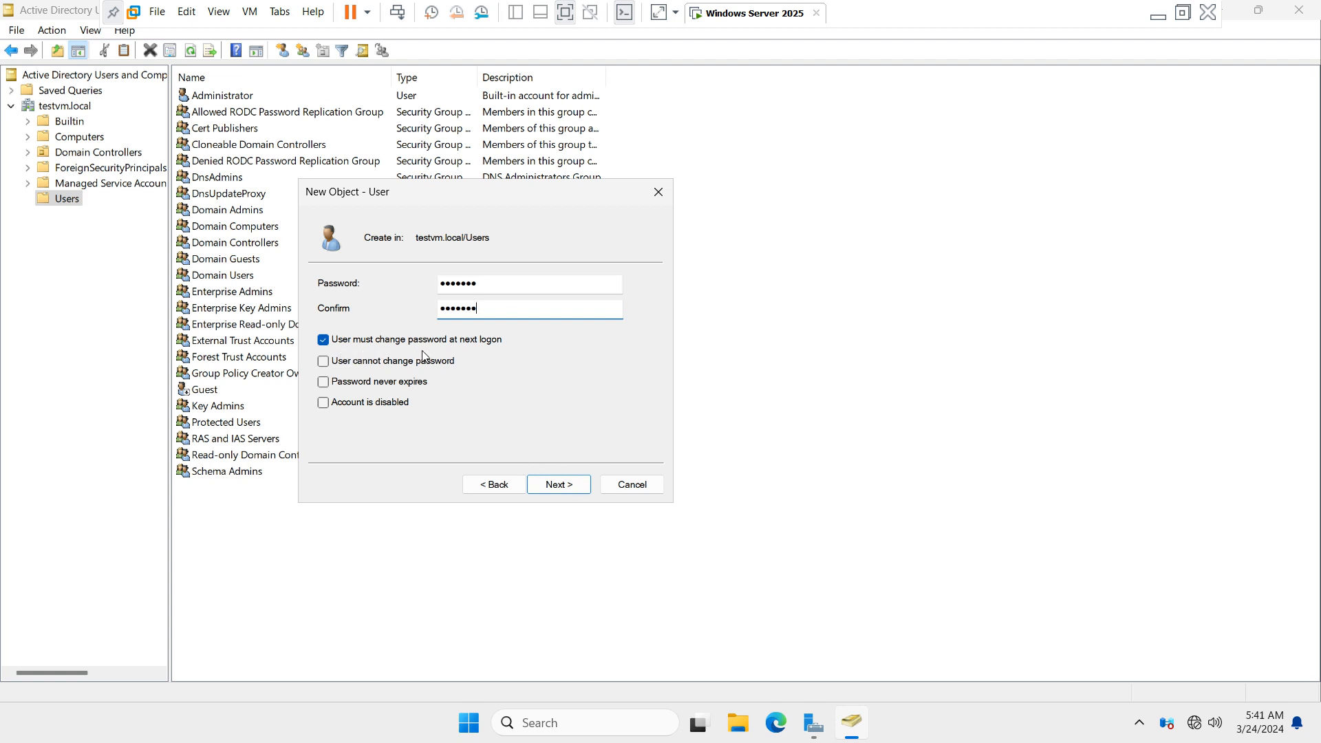
mouse_move(465, 371)
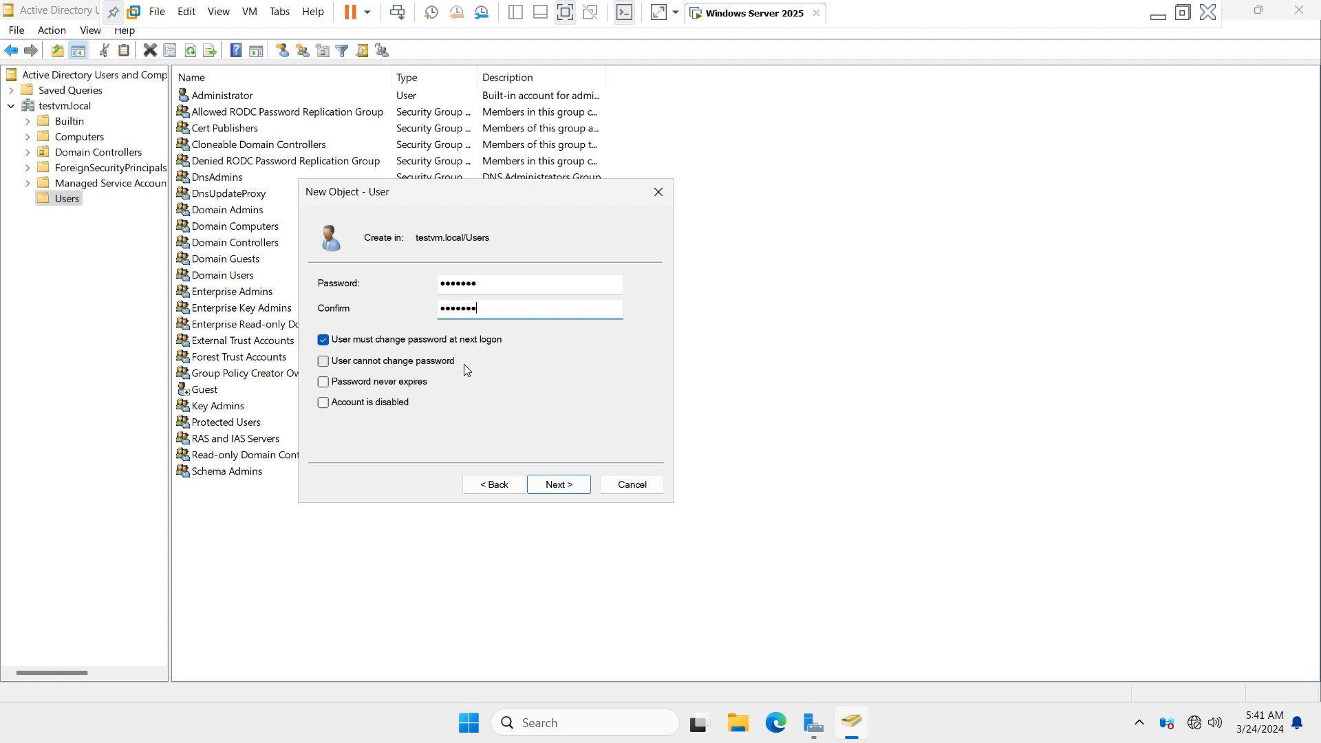
mouse_move(533, 379)
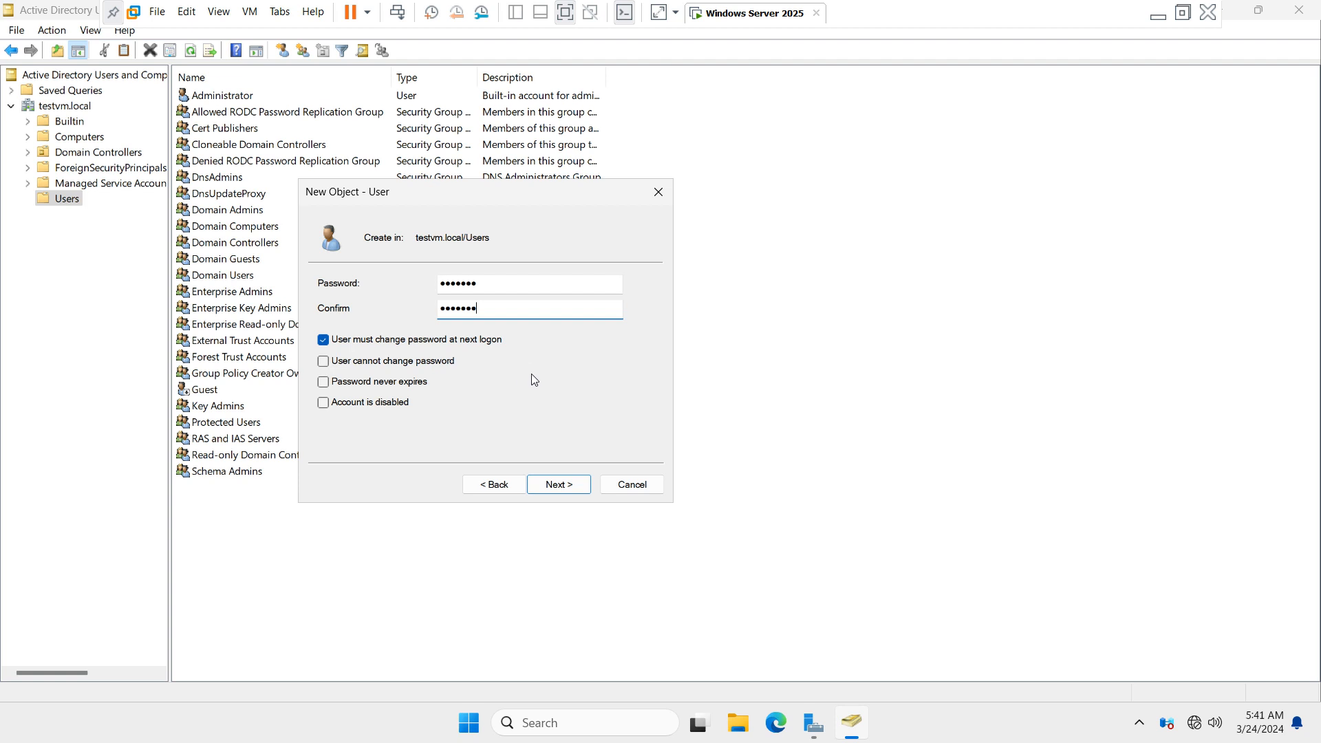
mouse_move(521, 381)
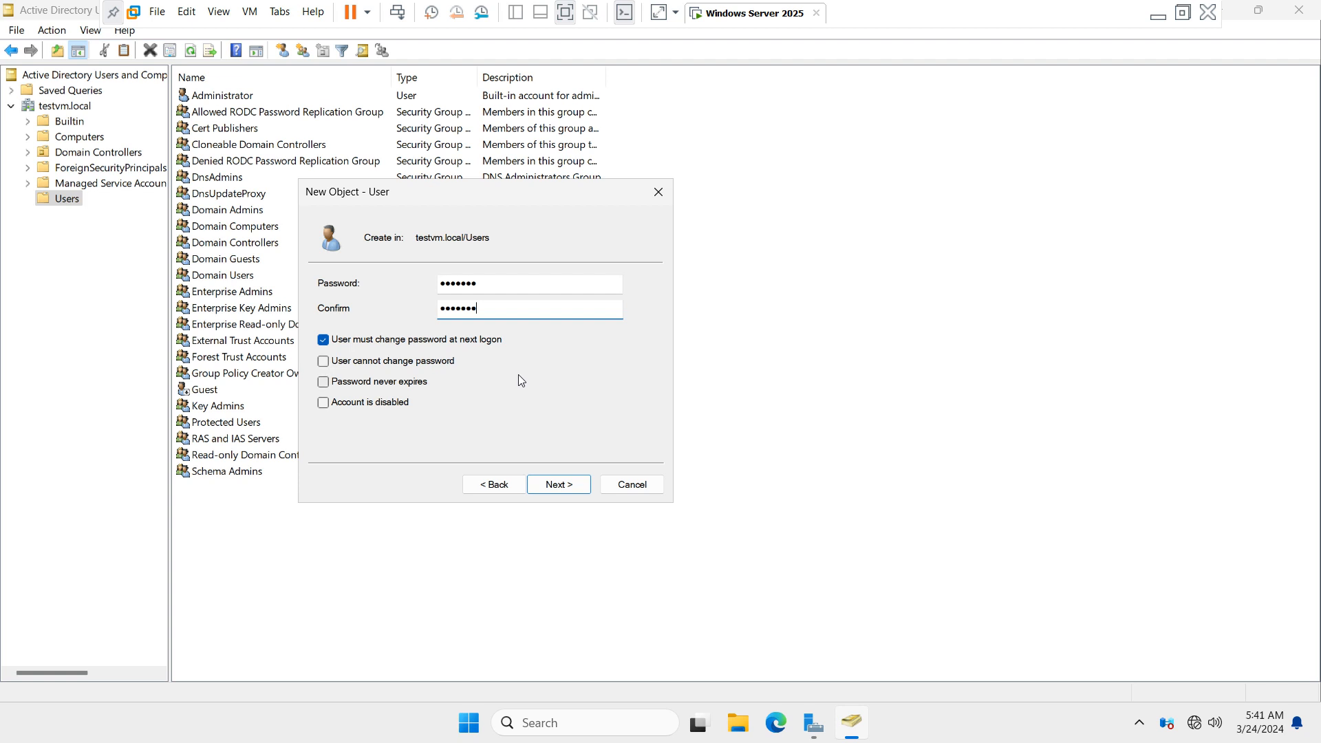
mouse_move(559, 484)
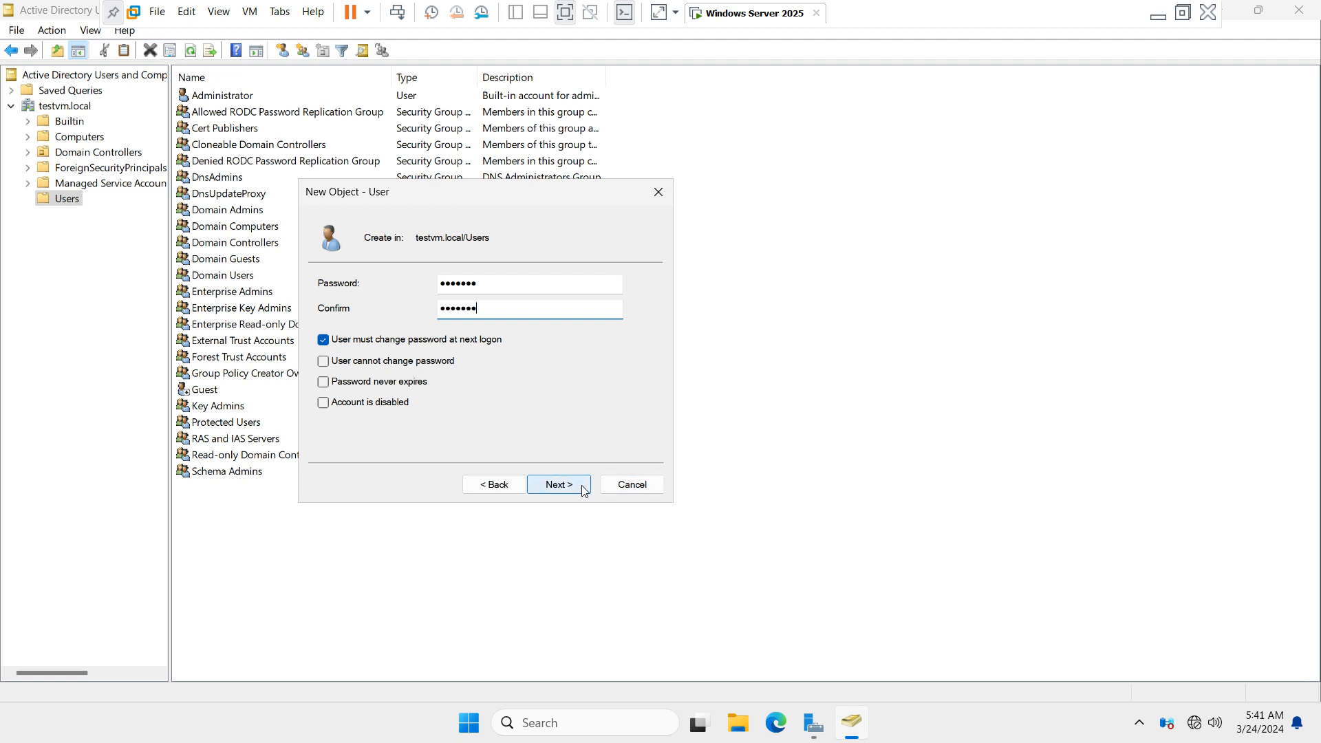
left_click(558, 485)
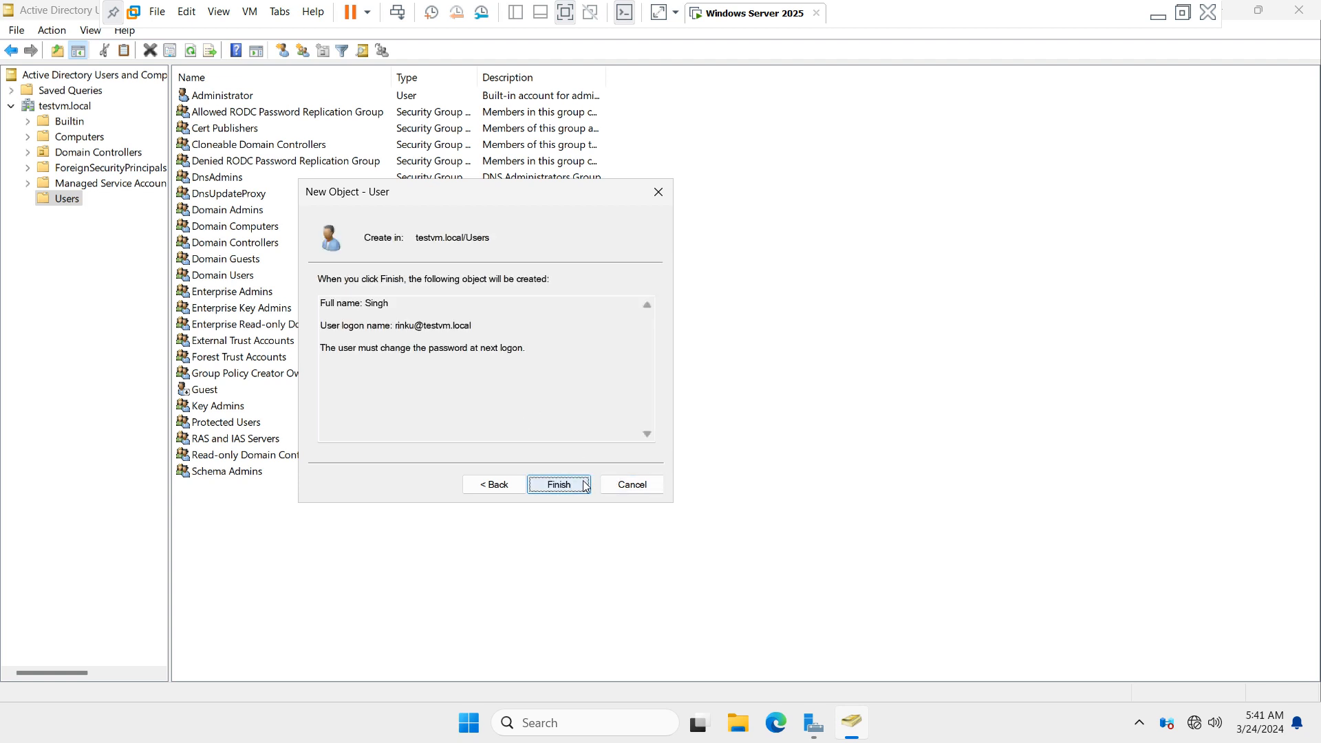
- Finish creating the account and select the new Singh entry in Users
left_click(558, 484)
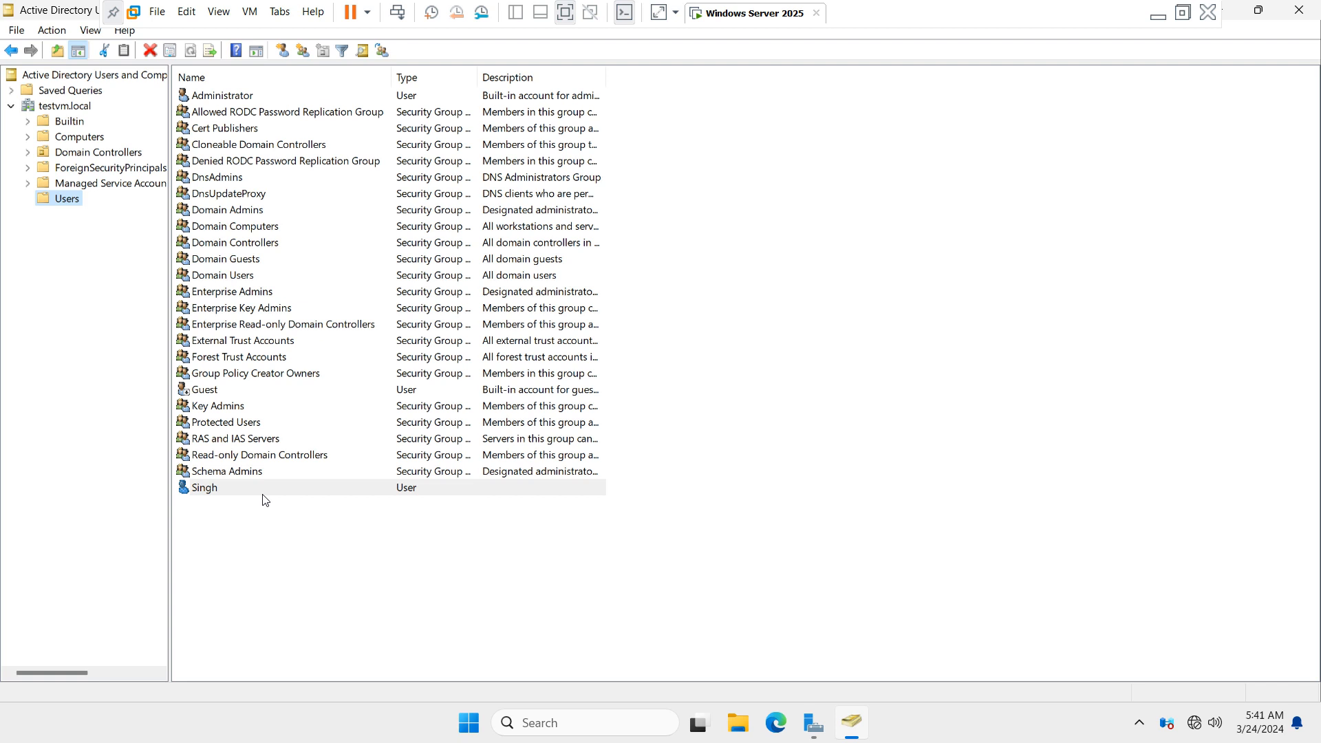
left_click(205, 487)
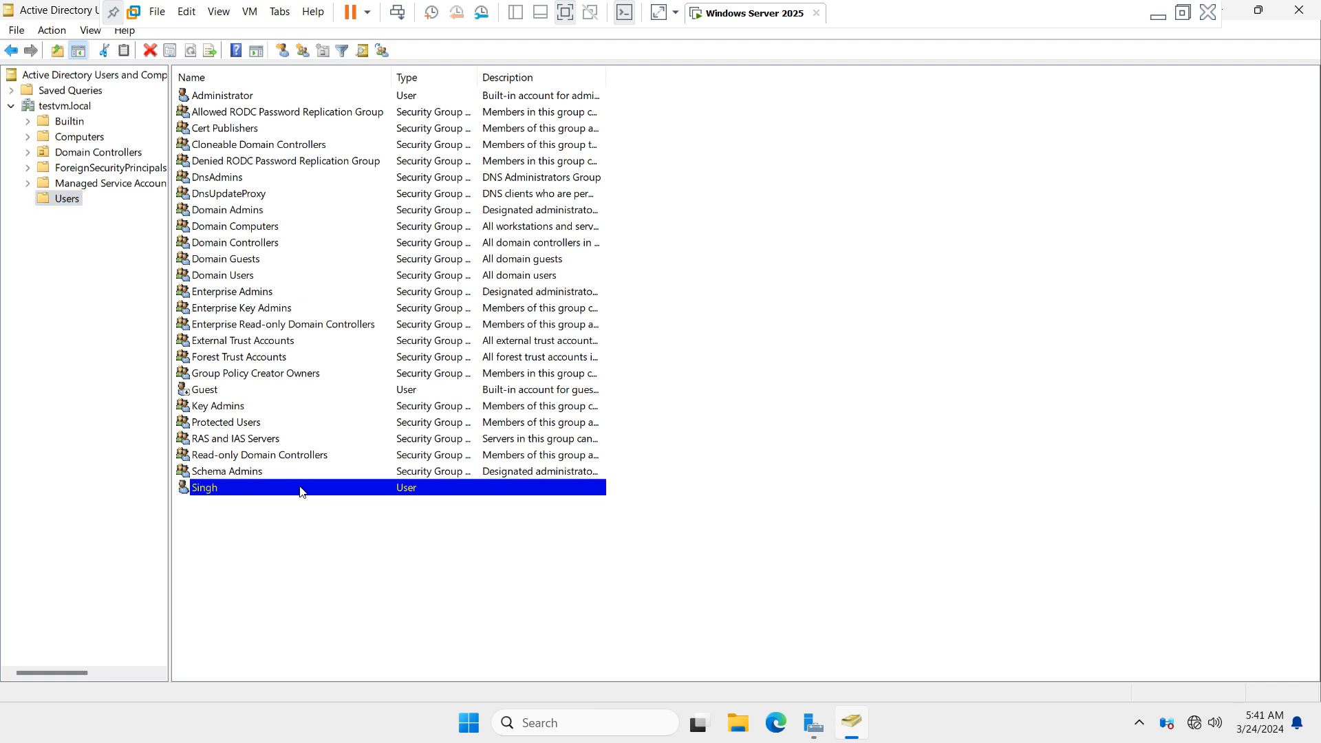